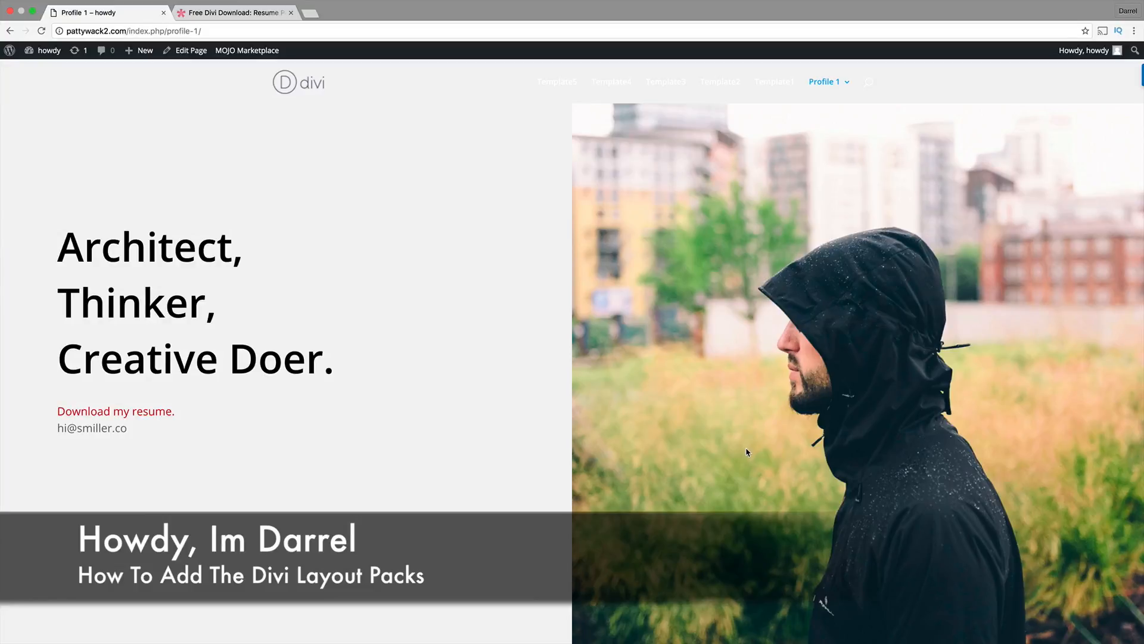
Step: Browse the resume demo pages, scrolling through the Profile 2 demo
left_click(234, 13)
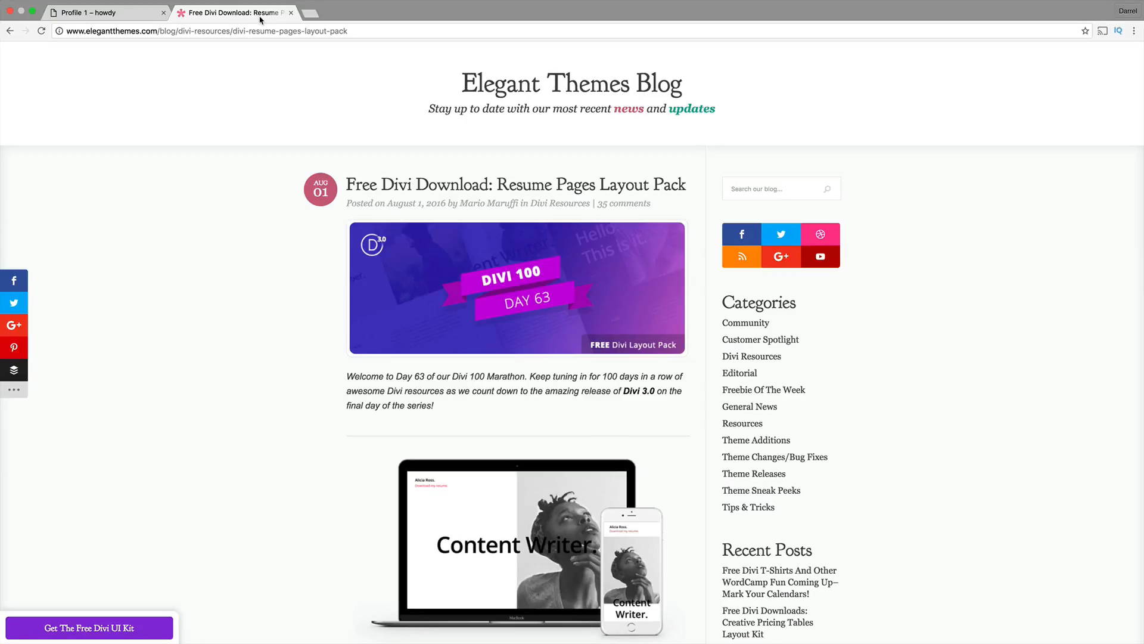
scroll("down", 3)
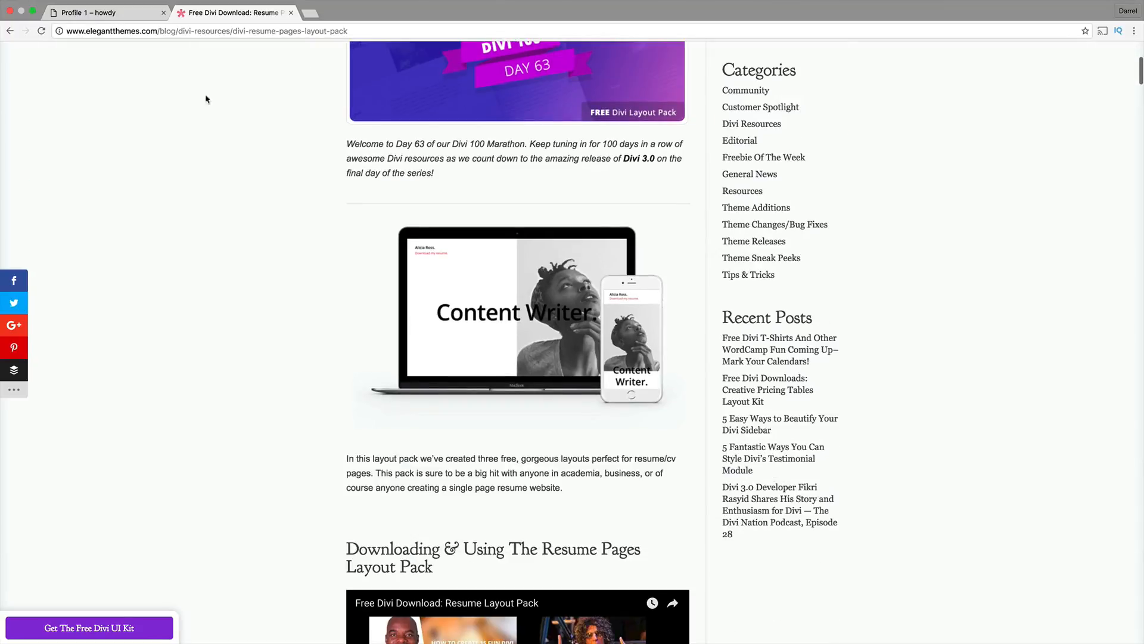
left_click(102, 12)
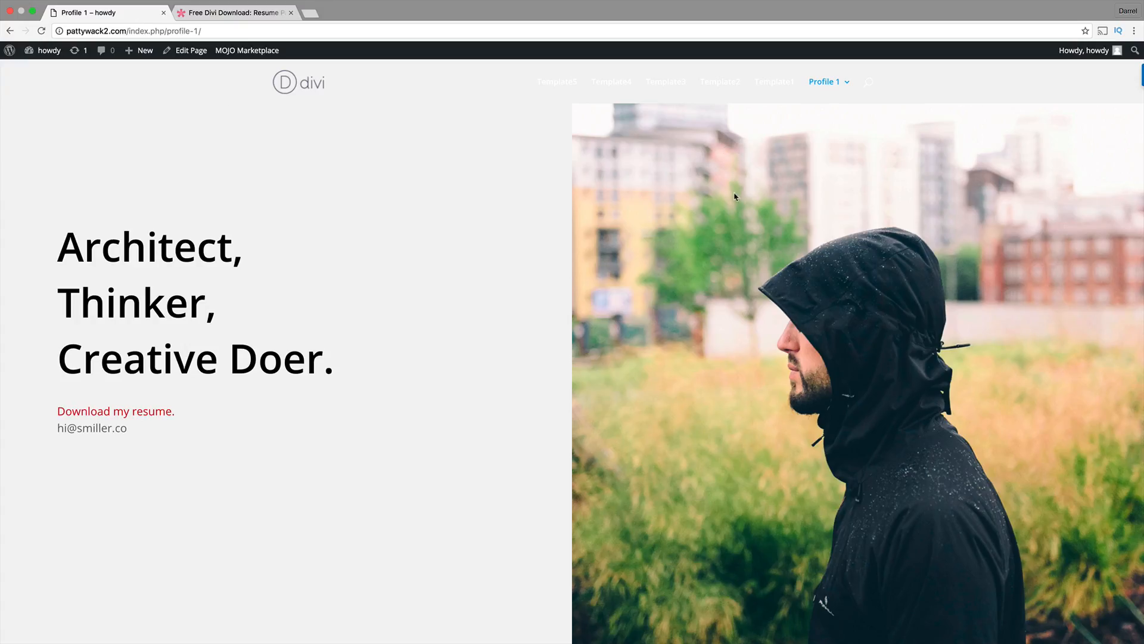
scroll("down", 3)
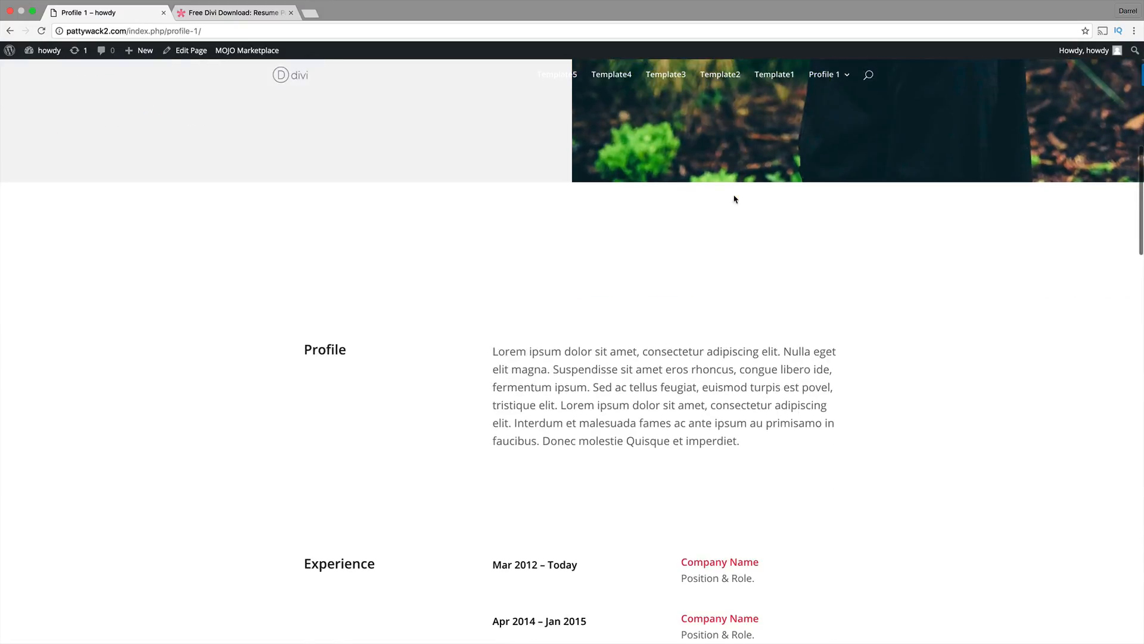
scroll("down", 3)
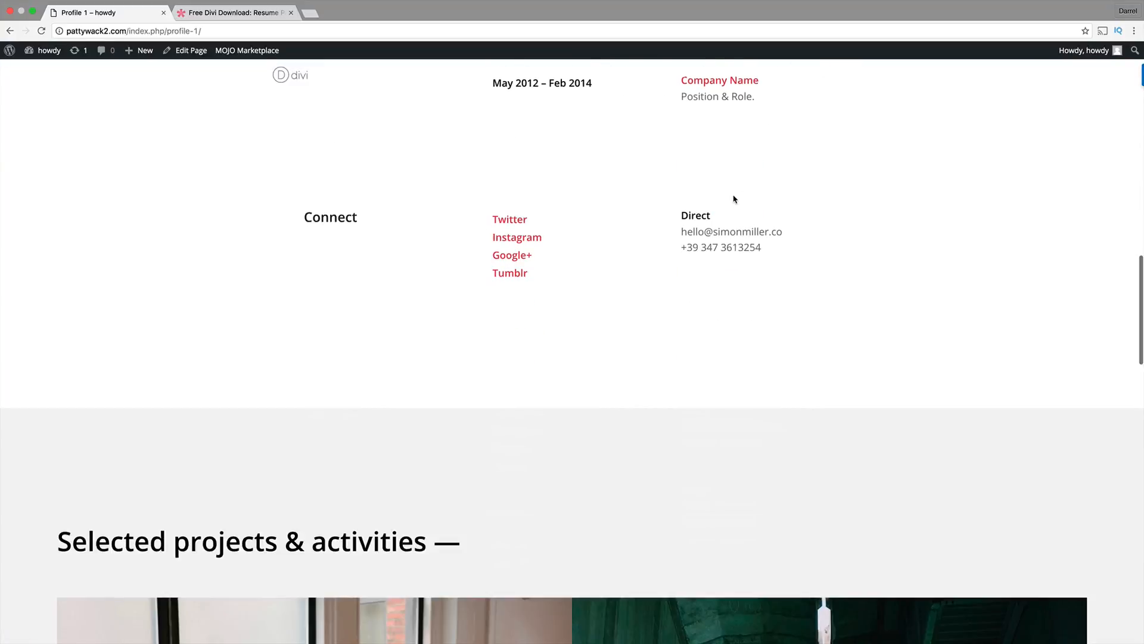
scroll("down", 3)
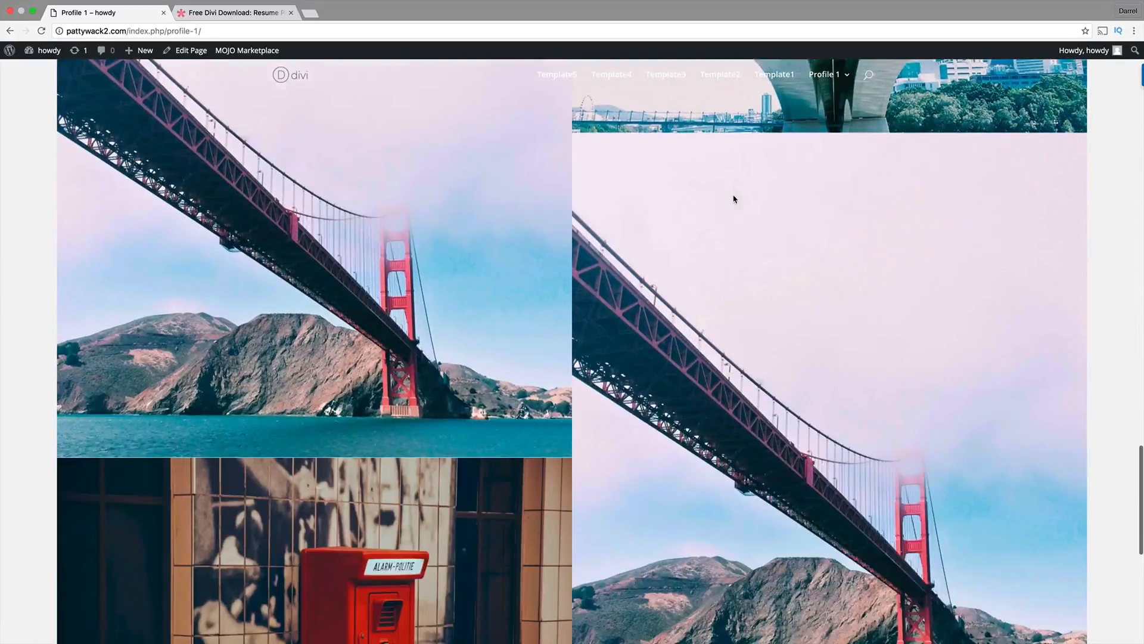
scroll("down", 3)
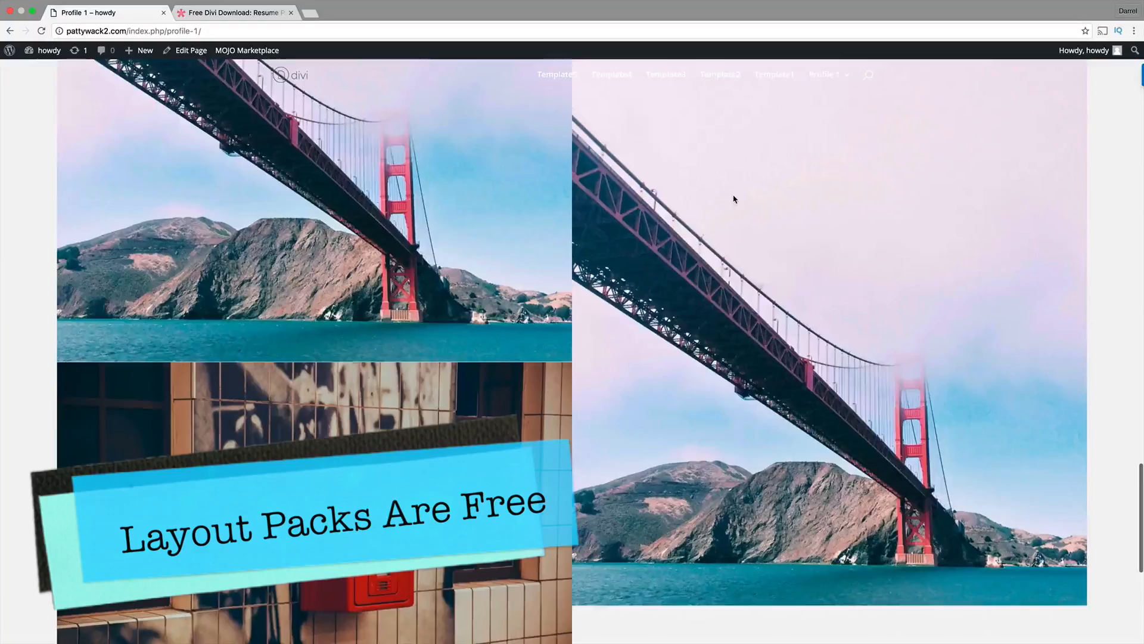
scroll("down", 3)
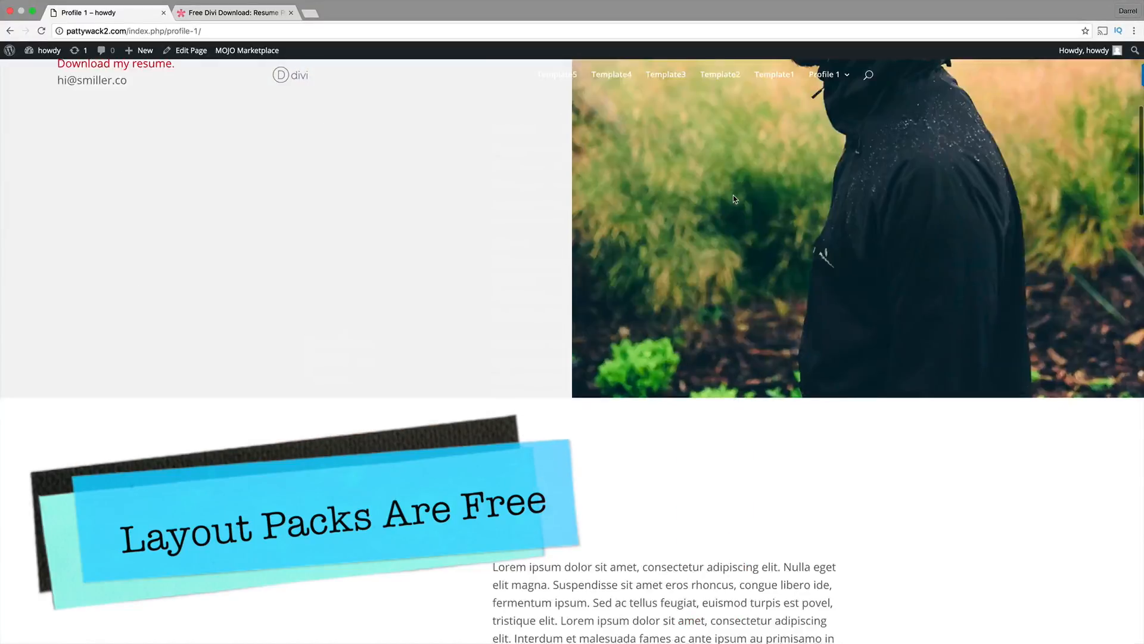
scroll("up", 3)
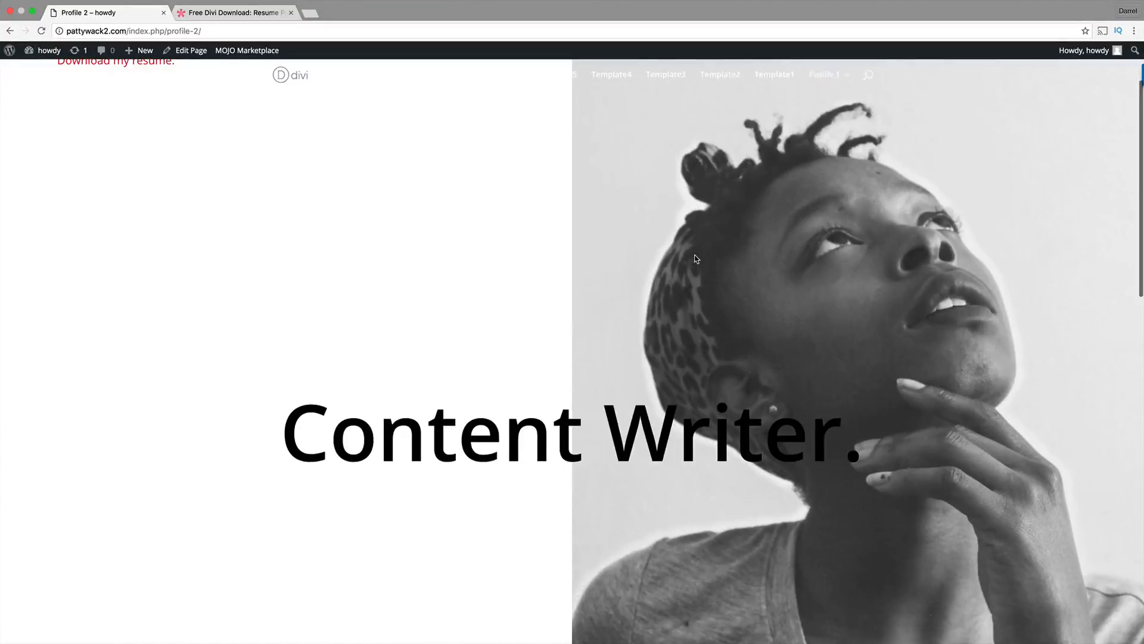
scroll("down", 3)
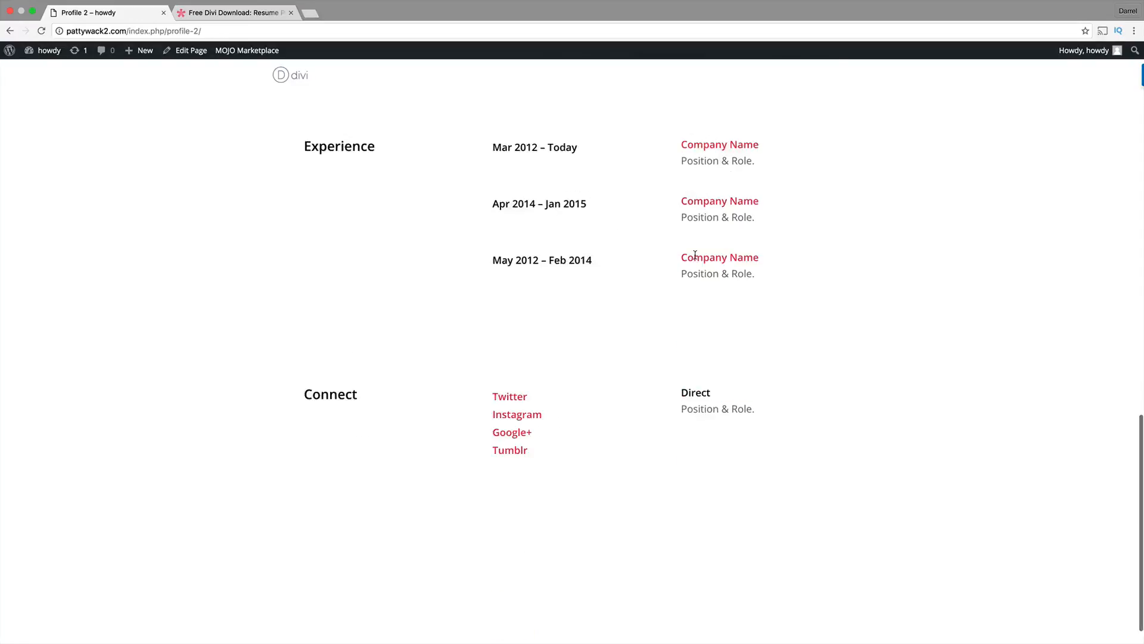
scroll("up", 3)
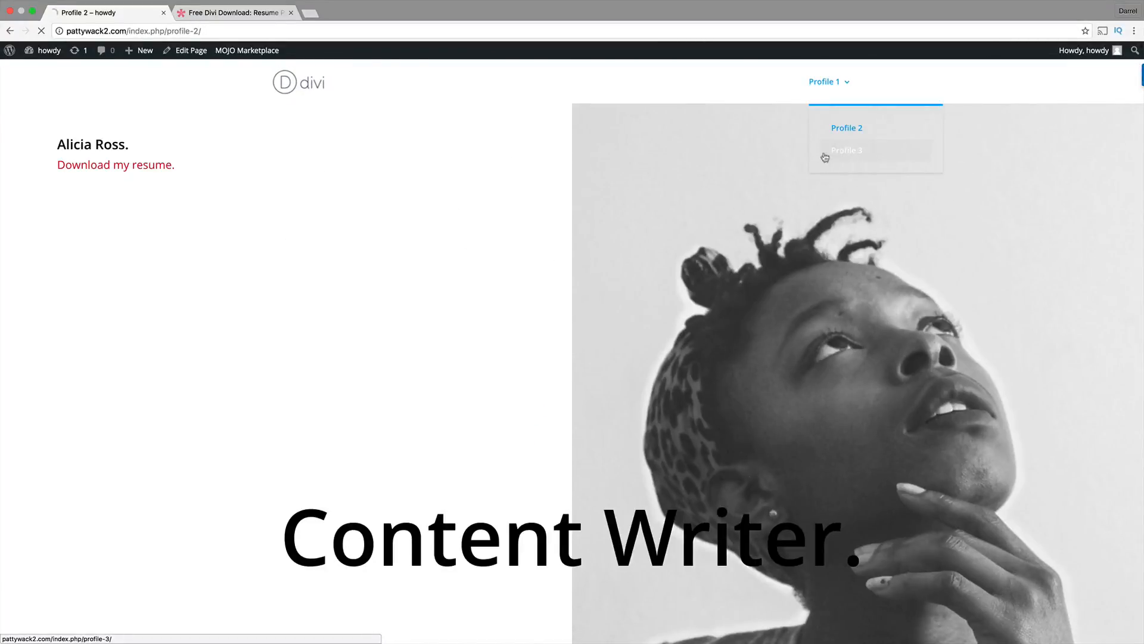
Step: Scroll through the dark Profile 3 demo page, then return to Profile 1
left_click(846, 151)
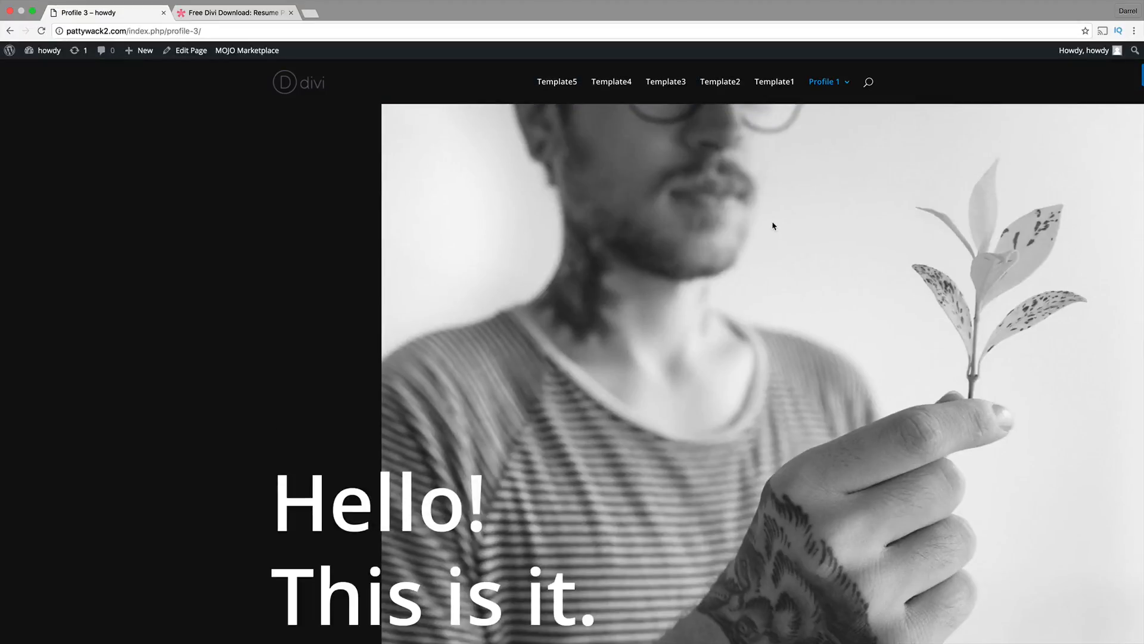
scroll("down", 3)
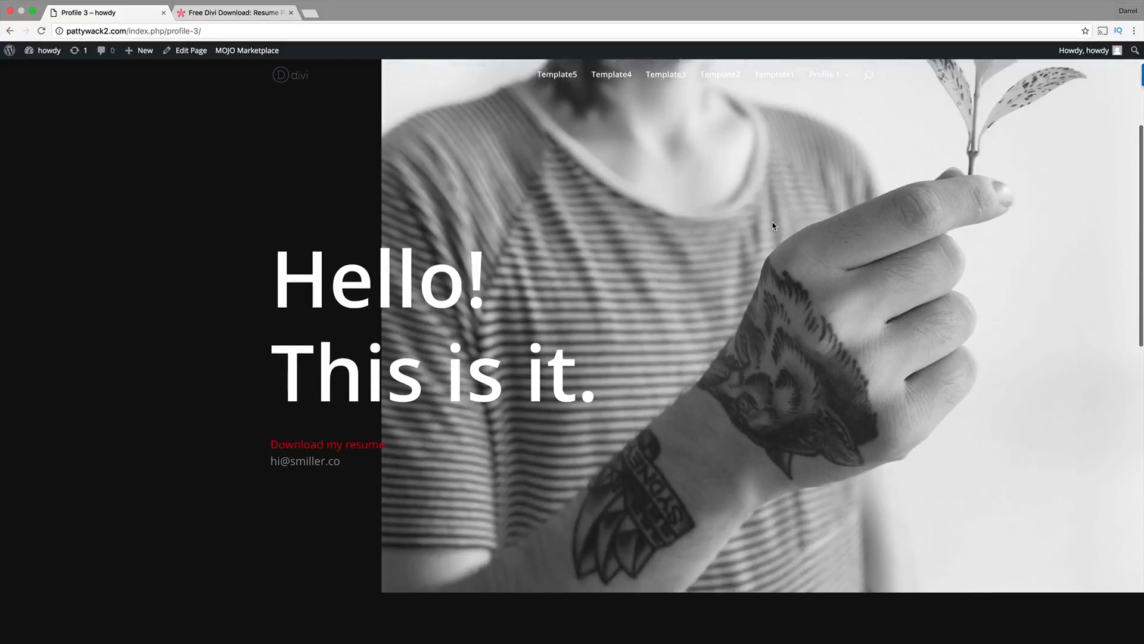
scroll("down", 3)
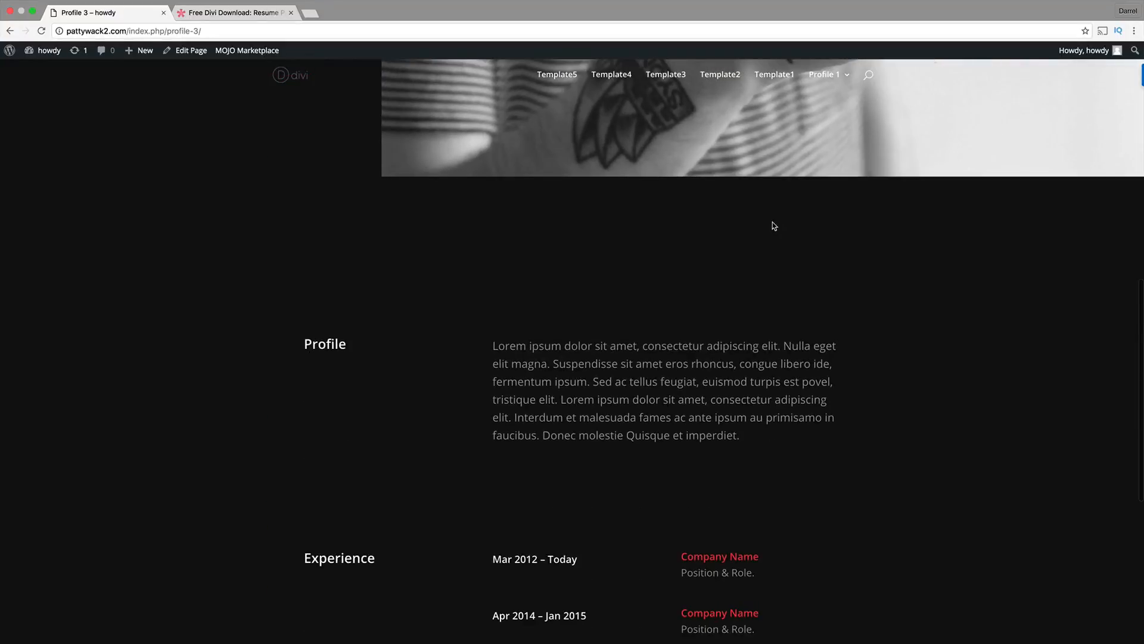
scroll("down", 3)
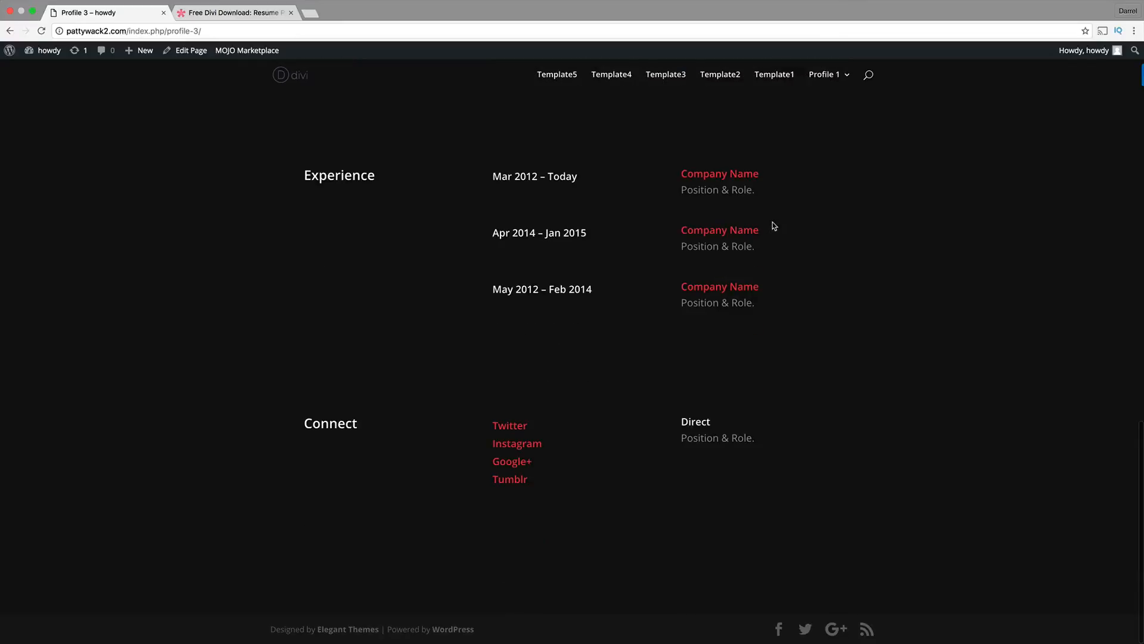
scroll("up", 3)
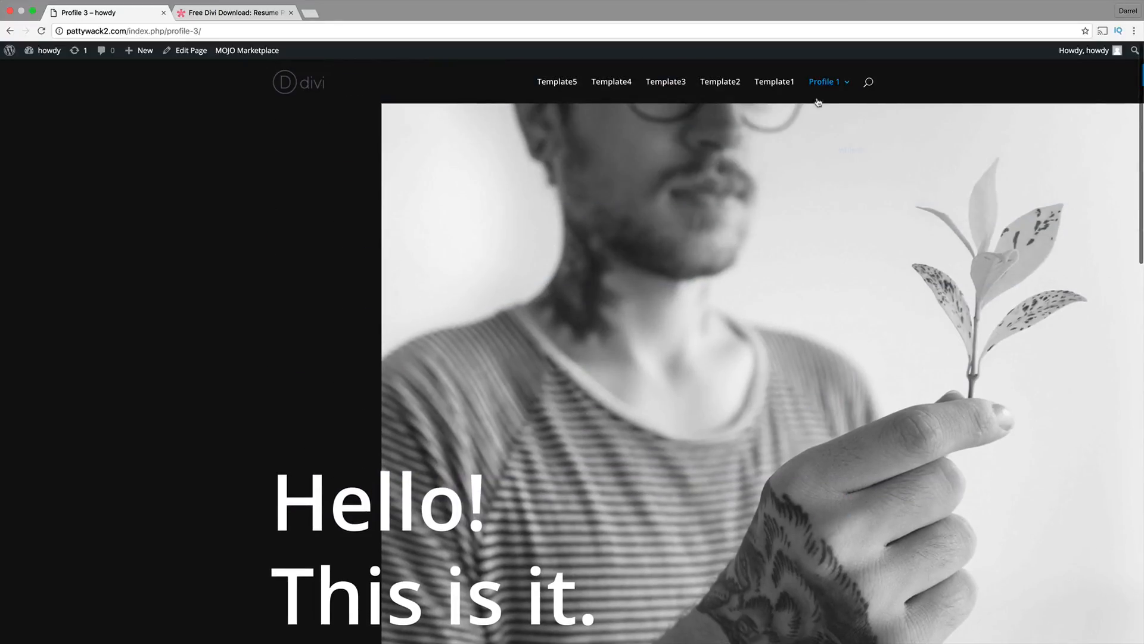
left_click(825, 81)
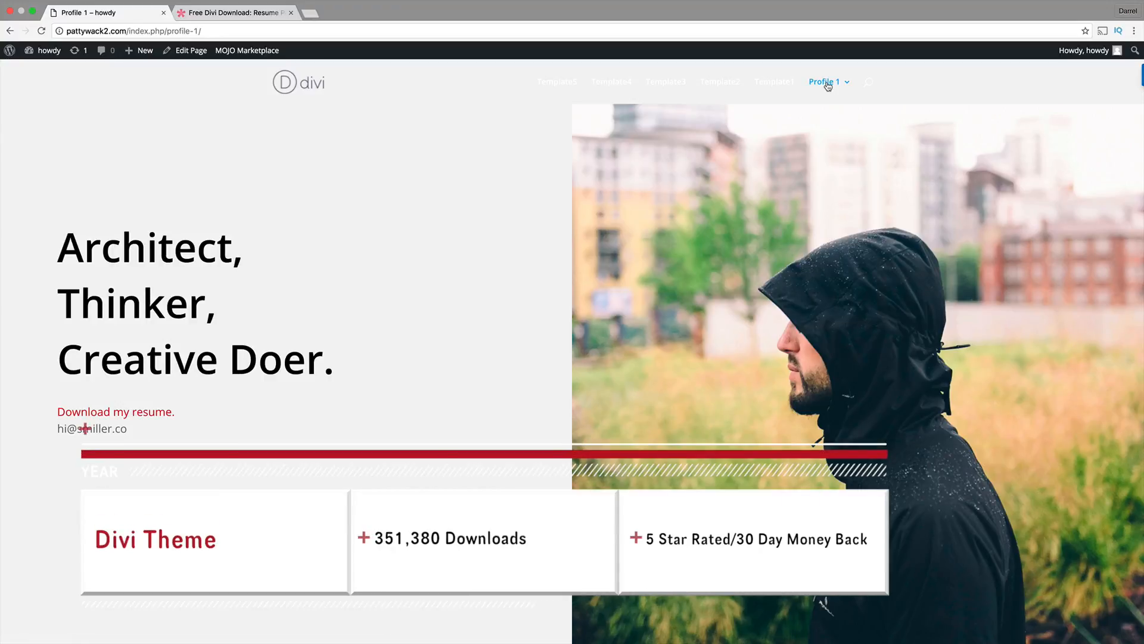
mouse_move(719, 81)
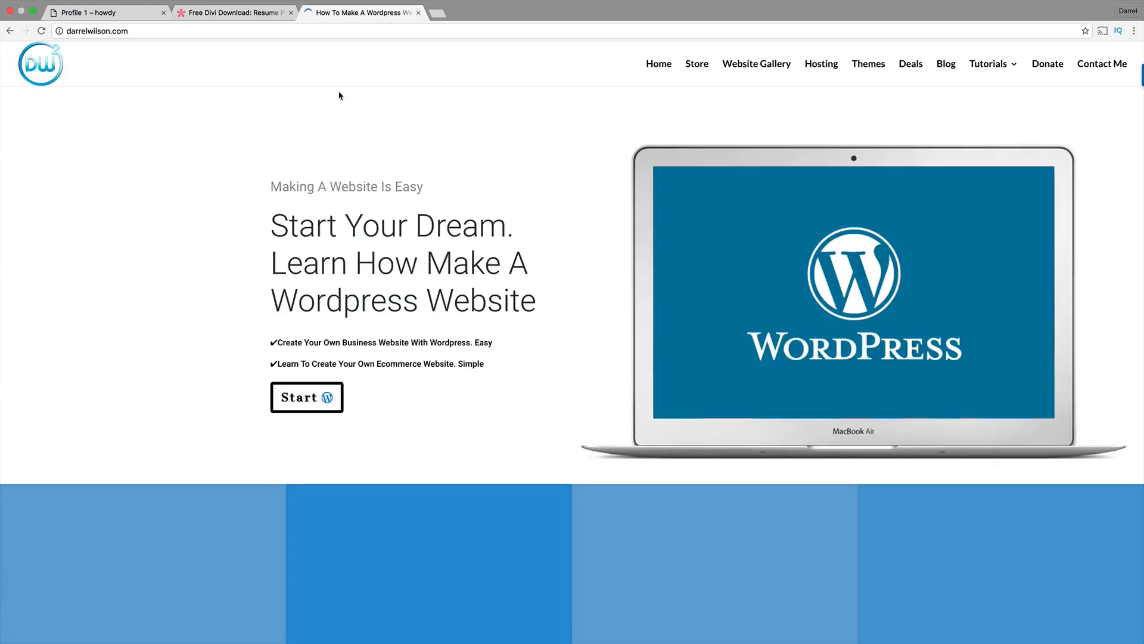
scroll("down", 3)
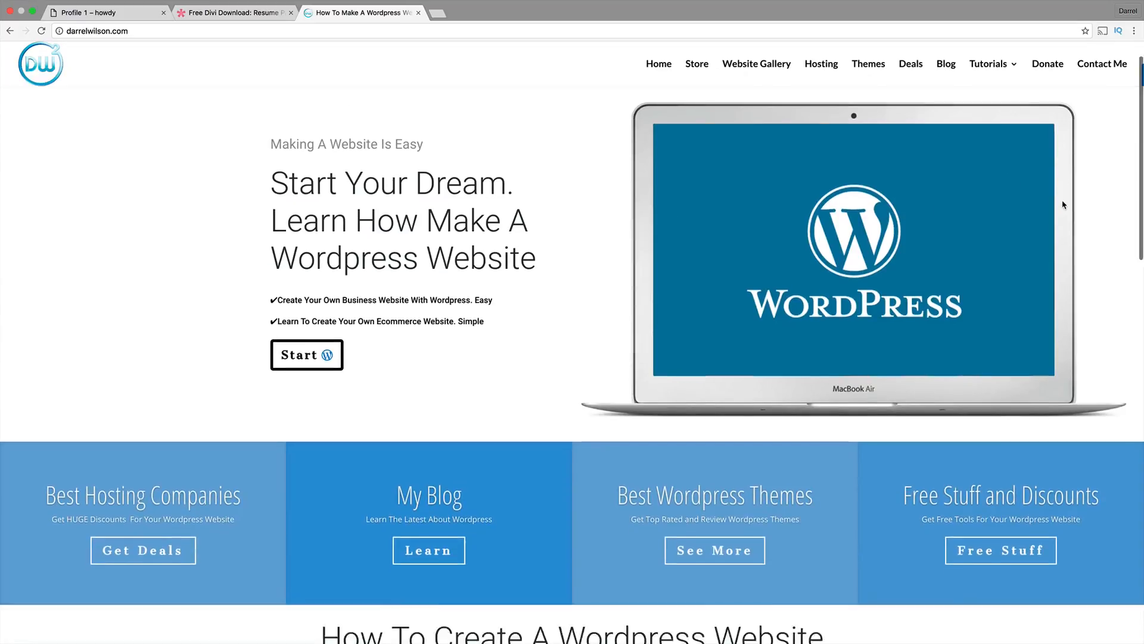
scroll("down", 3)
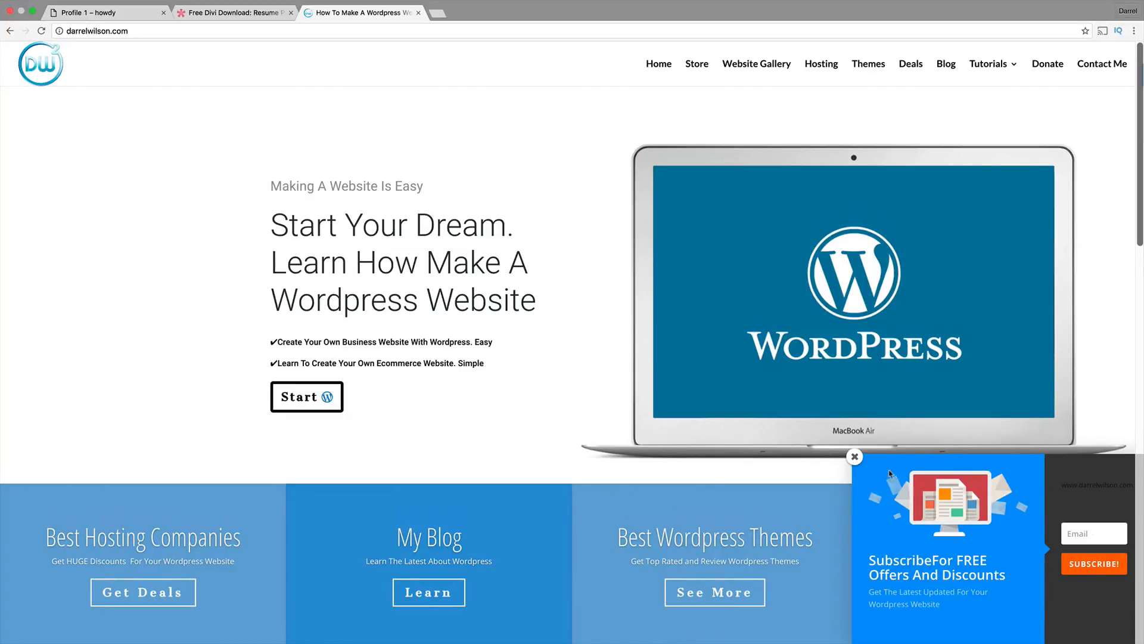
left_click(855, 456)
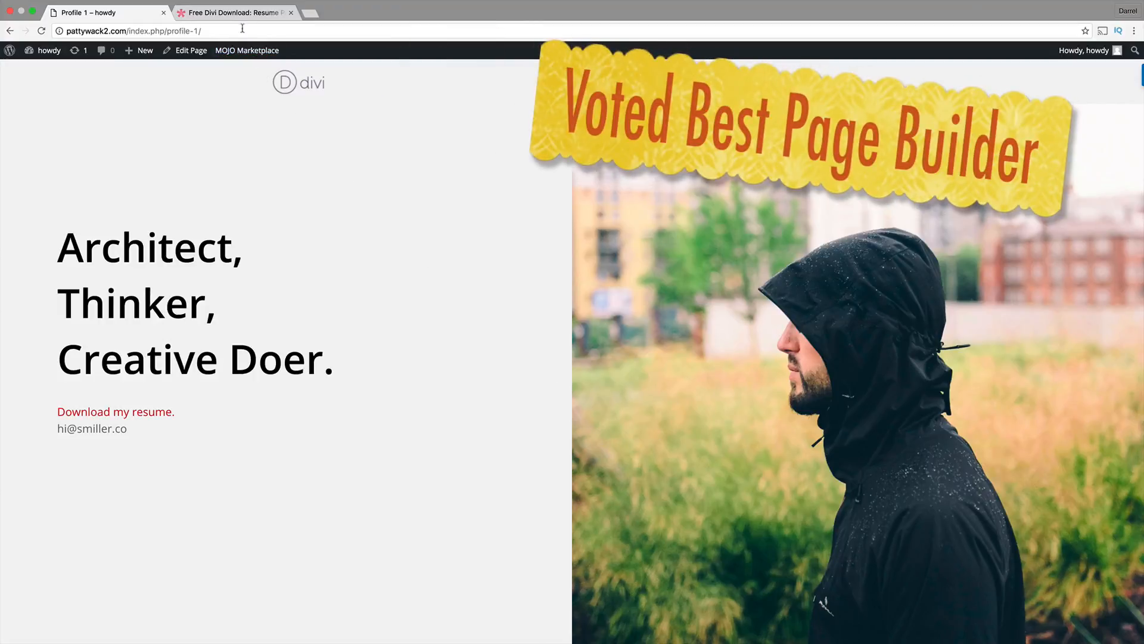
Step: Scroll the Resume Pages Layout Pack post and download the layout pack zip
left_click(234, 12)
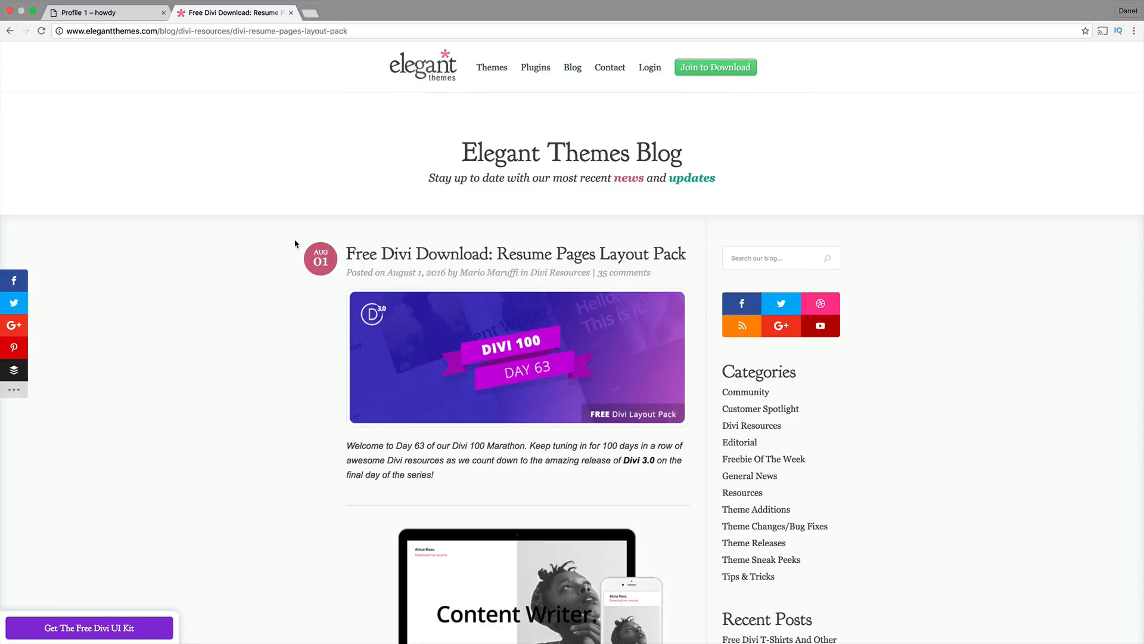
mouse_move(234, 279)
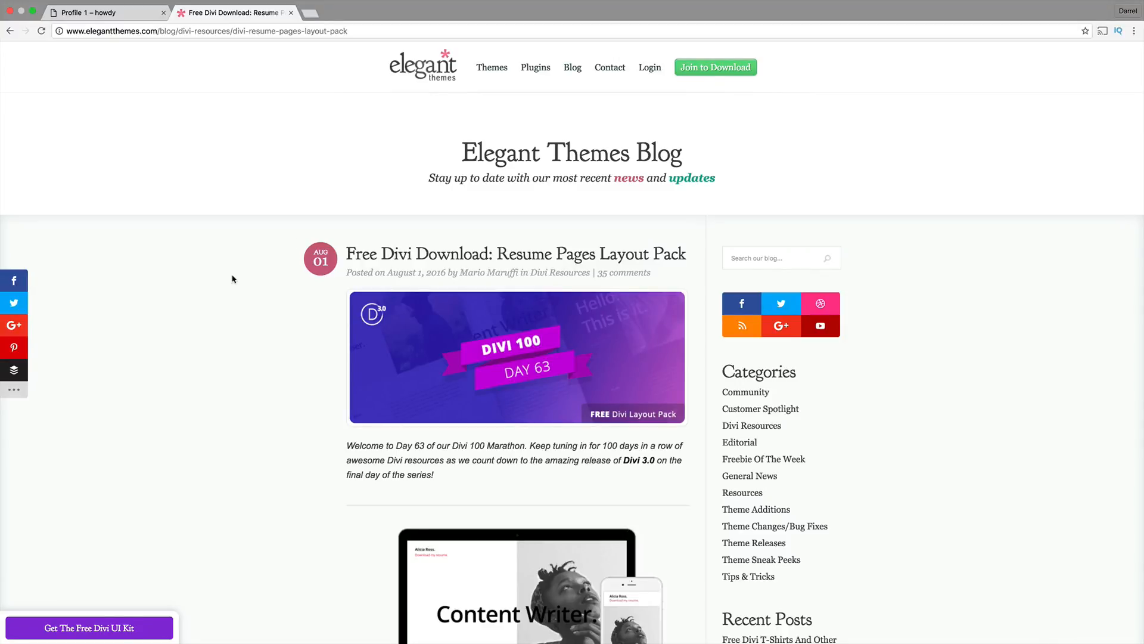
scroll("down", 3)
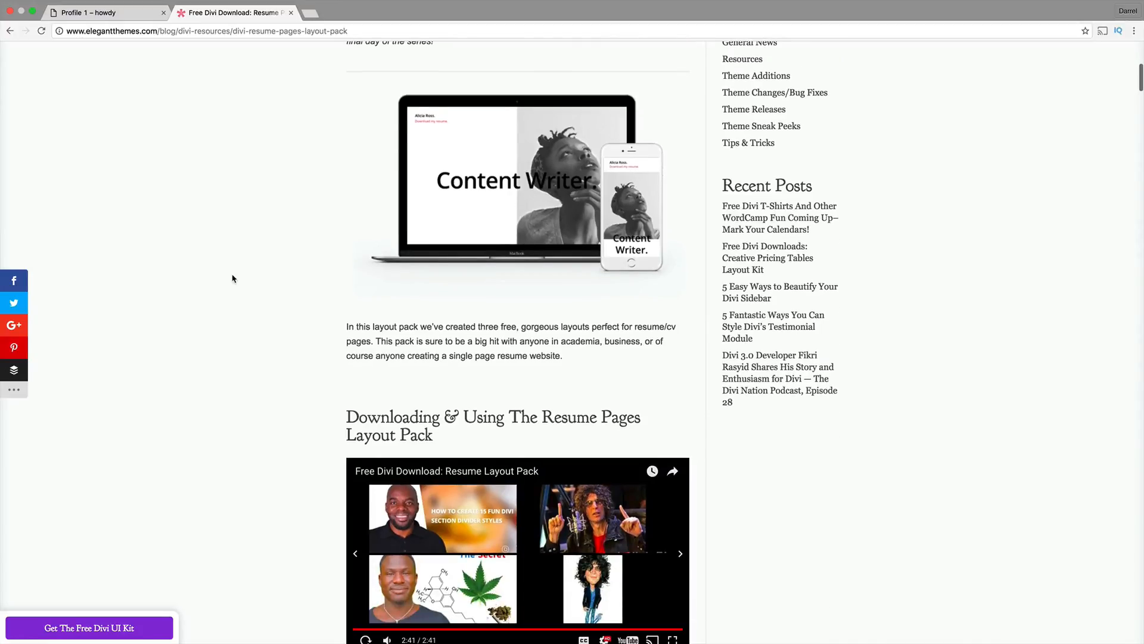
scroll("down", 3)
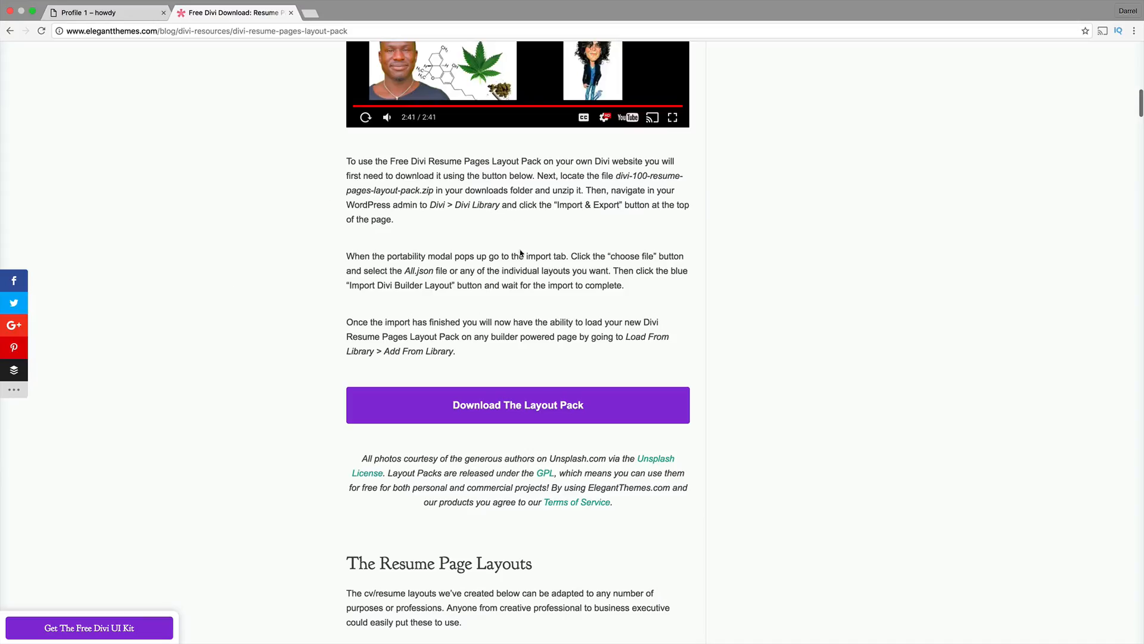
left_click(517, 406)
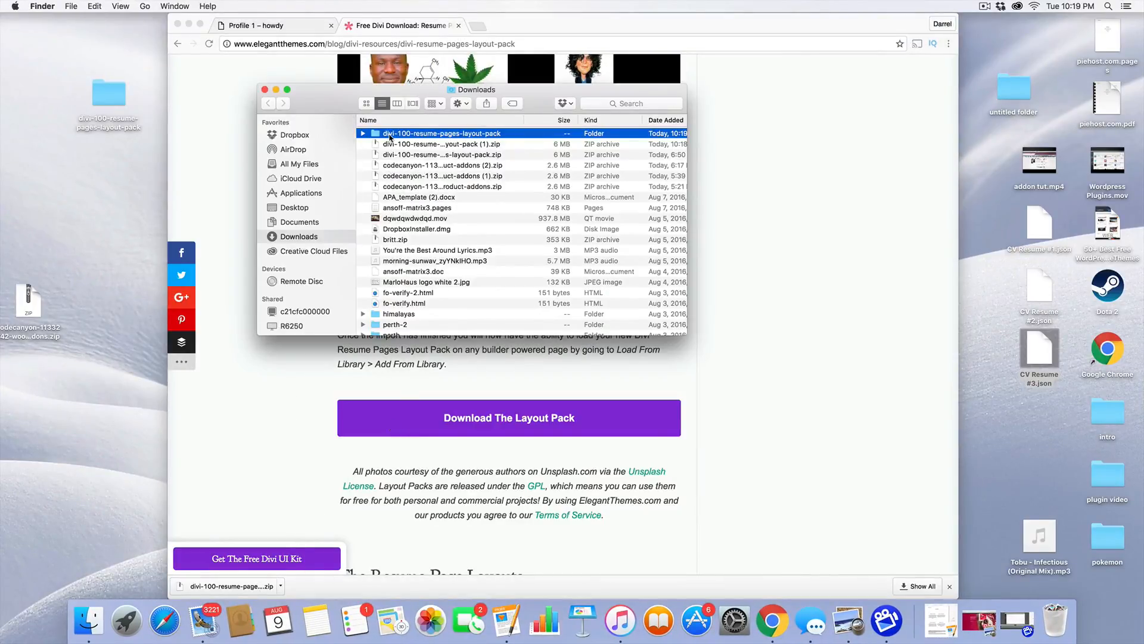
mouse_move(114, 102)
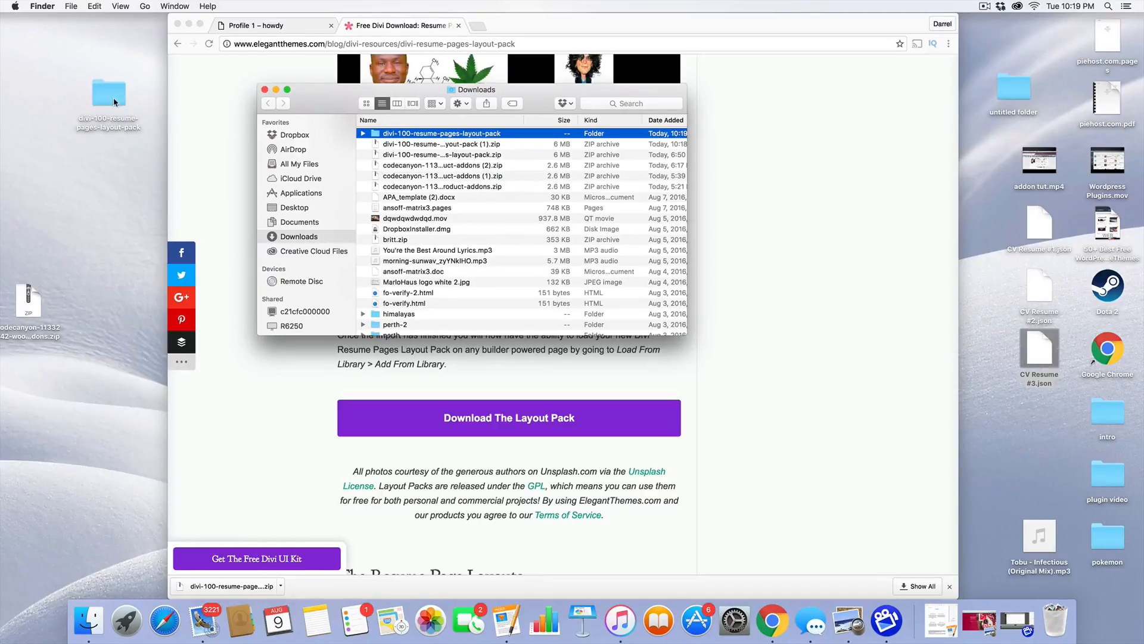
Step: Unzip the downloaded resume layout pack and open the extracted folder
left_click(108, 95)
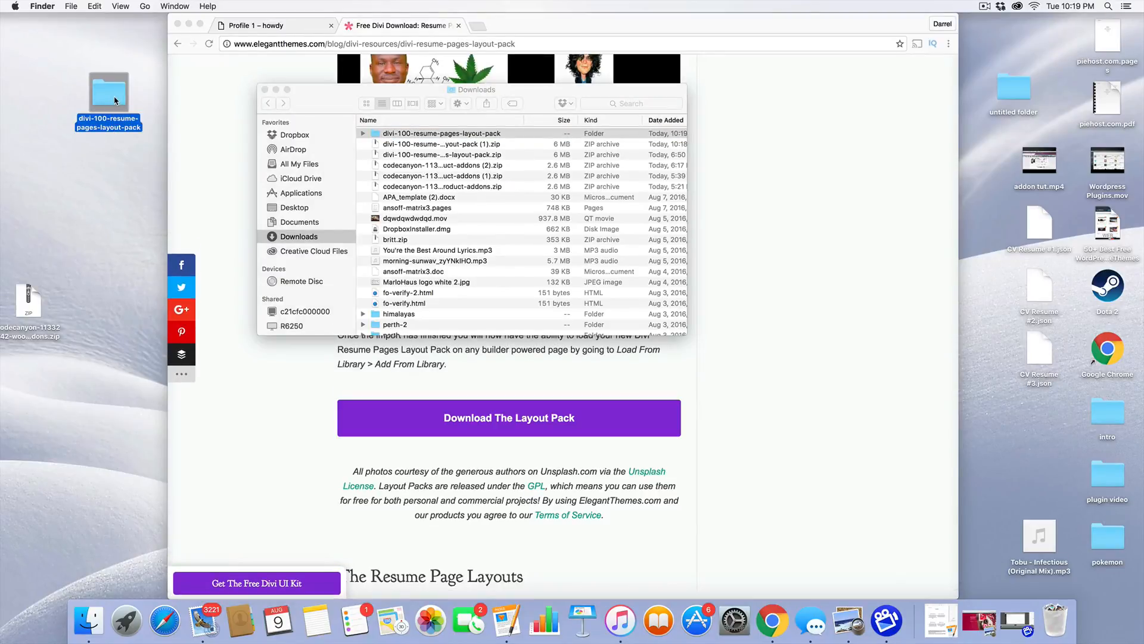
double_click(441, 133)
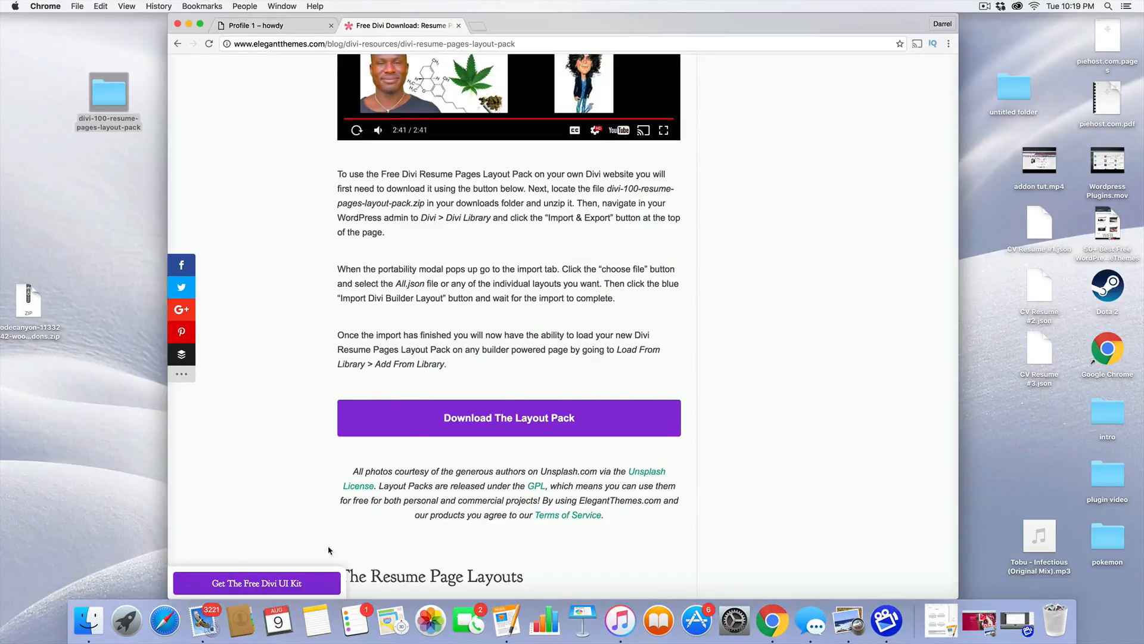
left_click(508, 417)
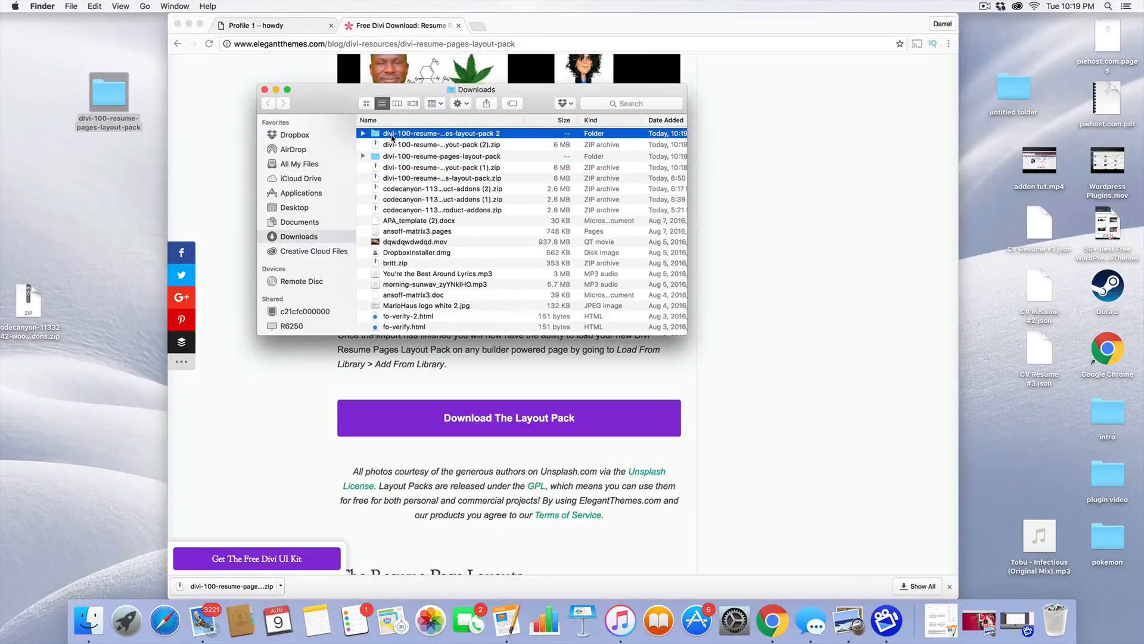
double_click(442, 133)
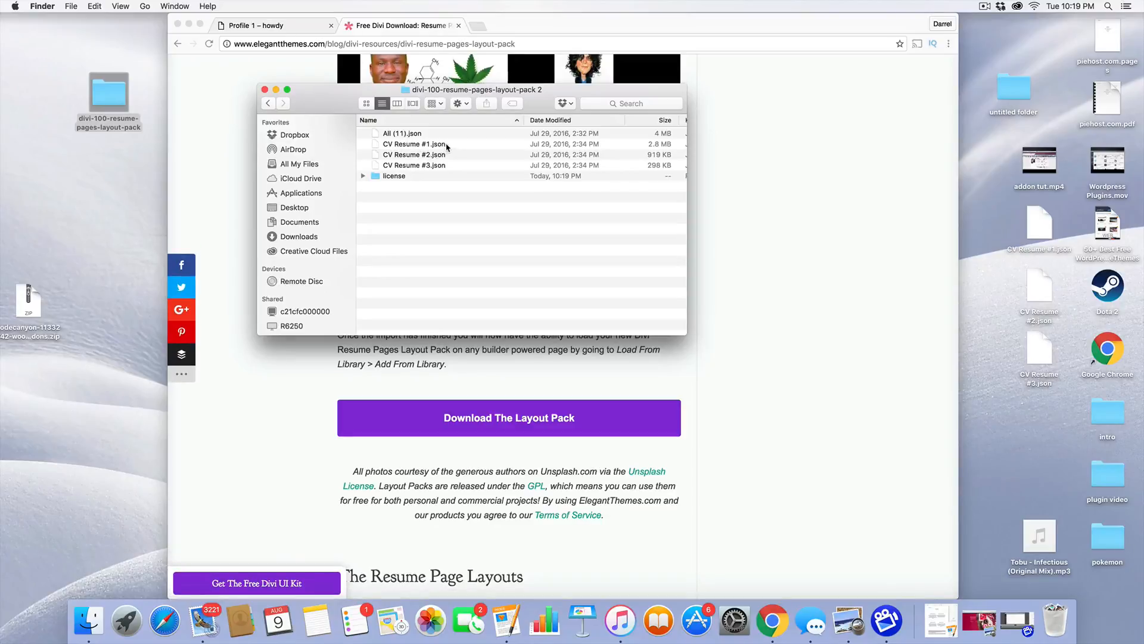
Step: Copy All (11).json from the pack folder onto the desktop
left_click(394, 176)
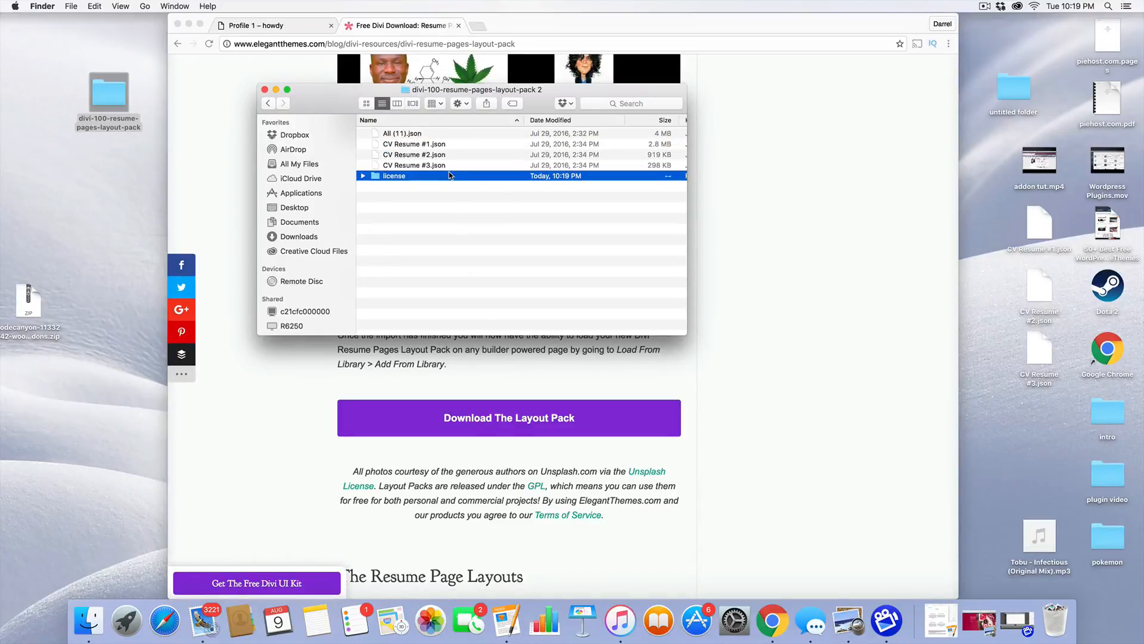
left_click(402, 133)
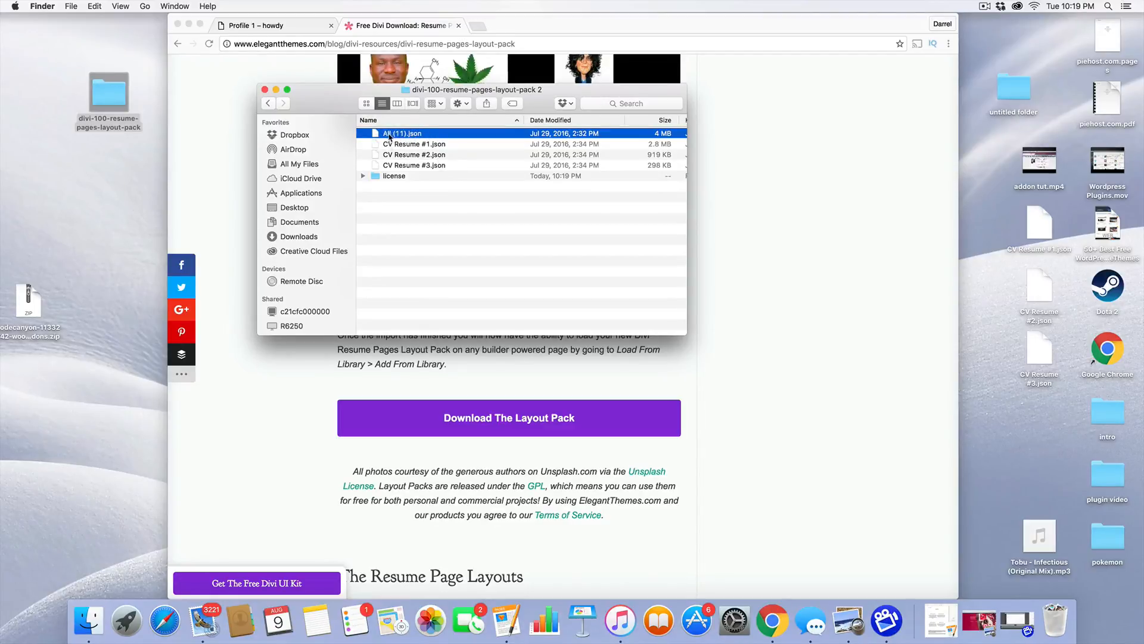
left_click_drag(400, 133, 19, 197)
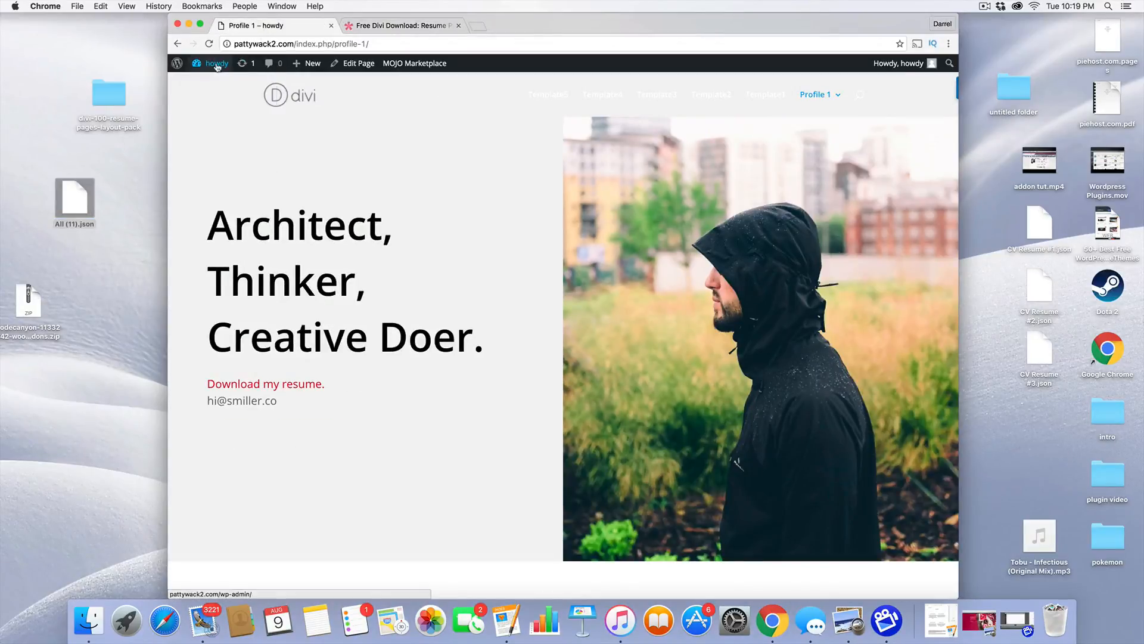
Step: Go to the WordPress dashboard and open Divi > Divi Library
left_click(217, 63)
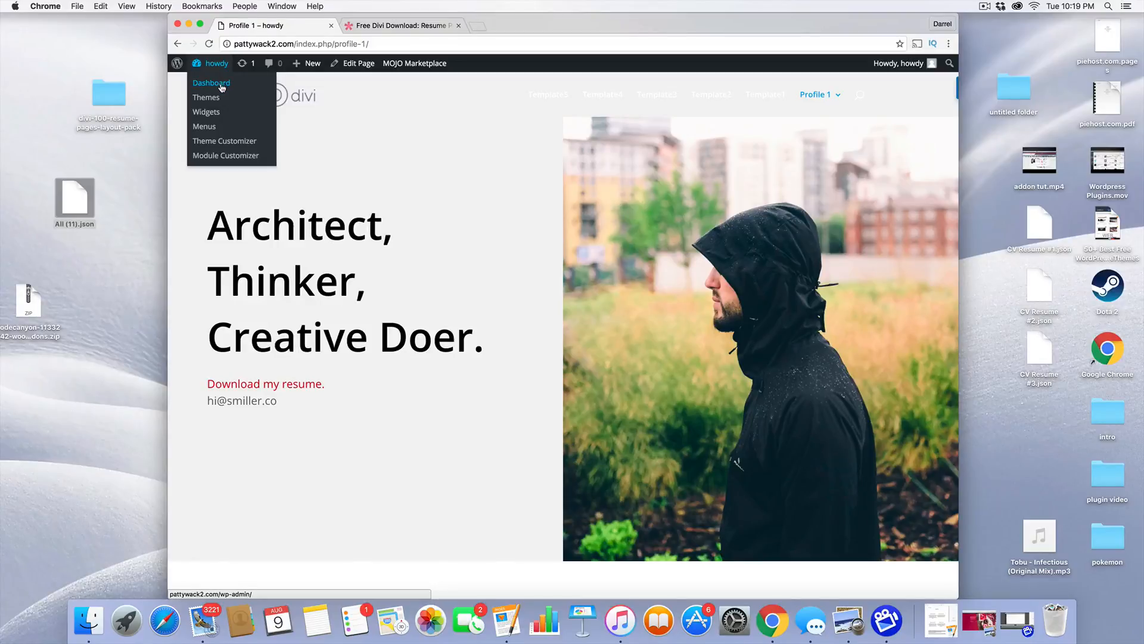
left_click(211, 82)
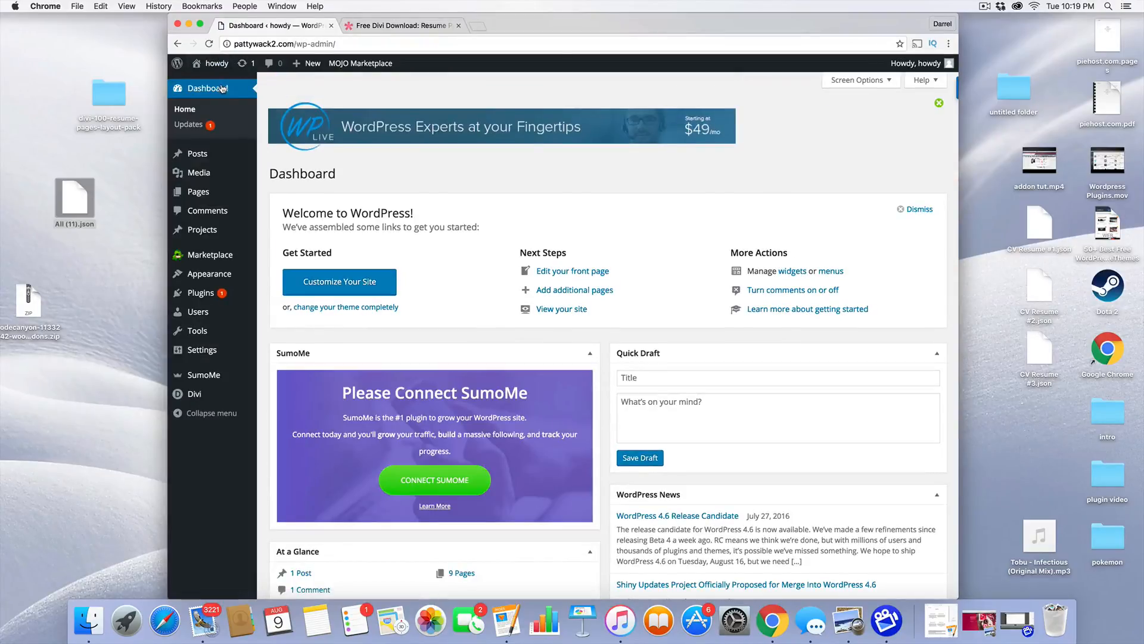
mouse_move(194, 393)
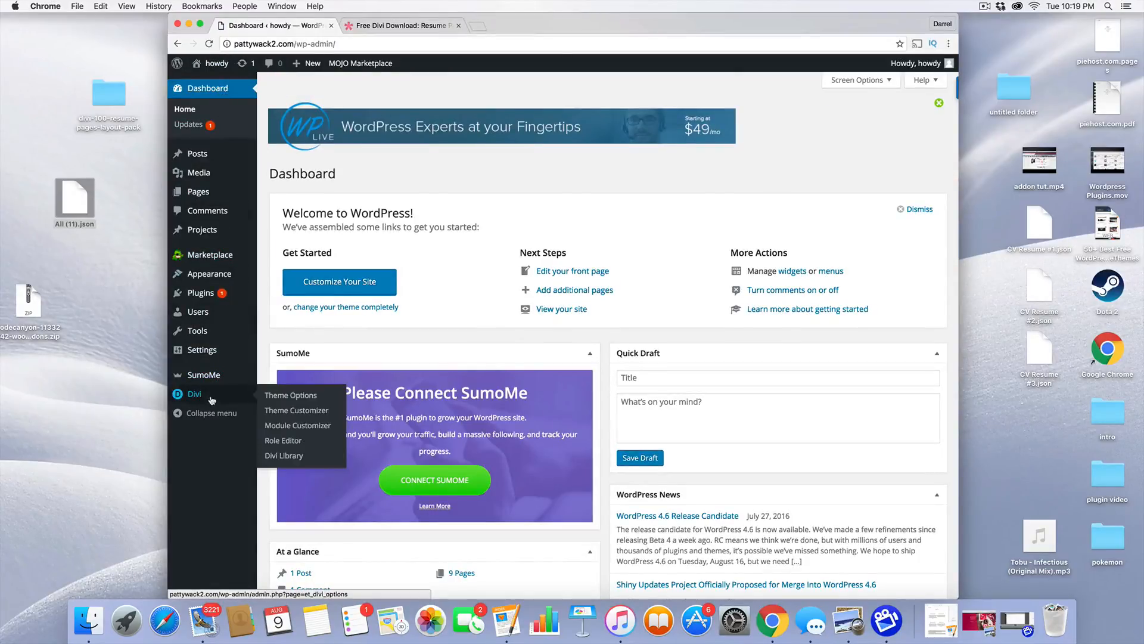
left_click(284, 455)
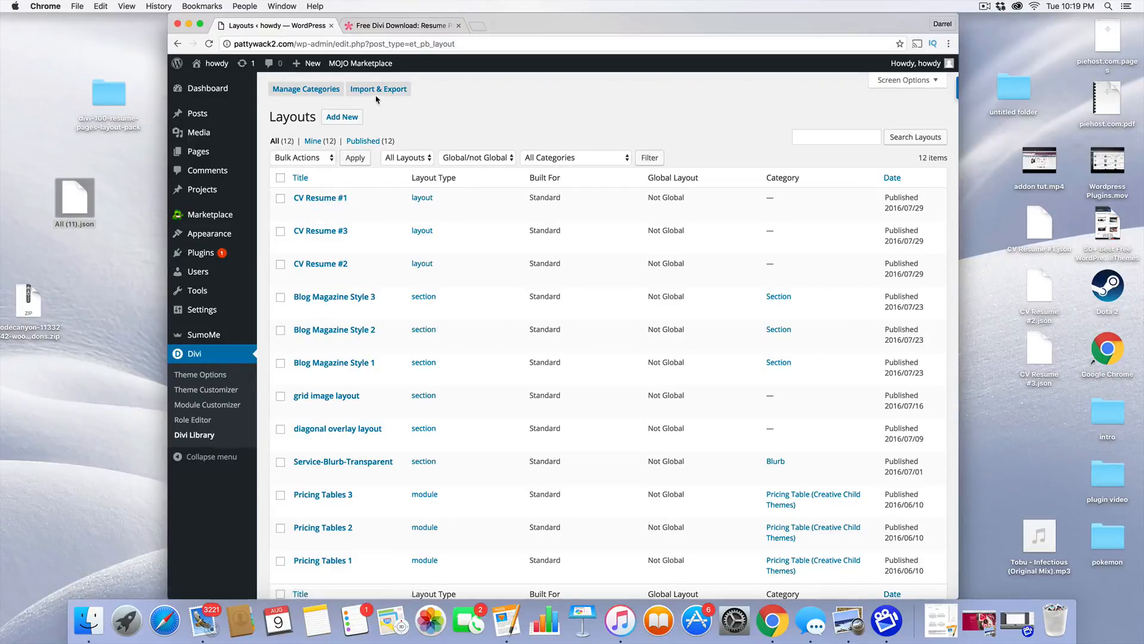
left_click(378, 88)
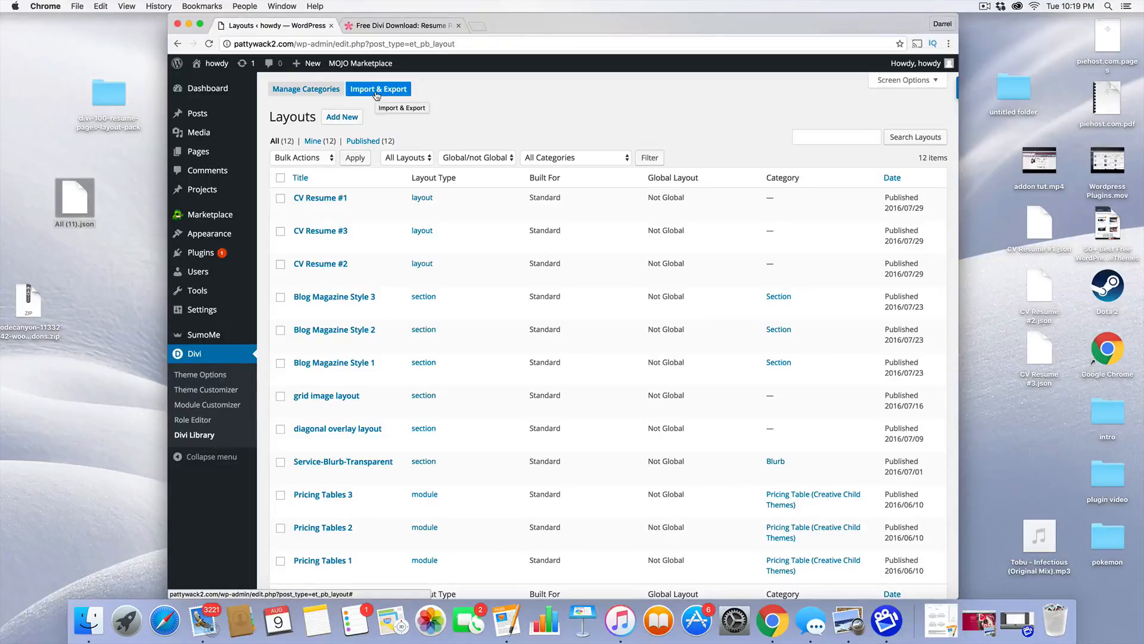
Step: Import All (11).json into the Divi Library, adding CV Resume #1, #2 and #3
left_click(377, 88)
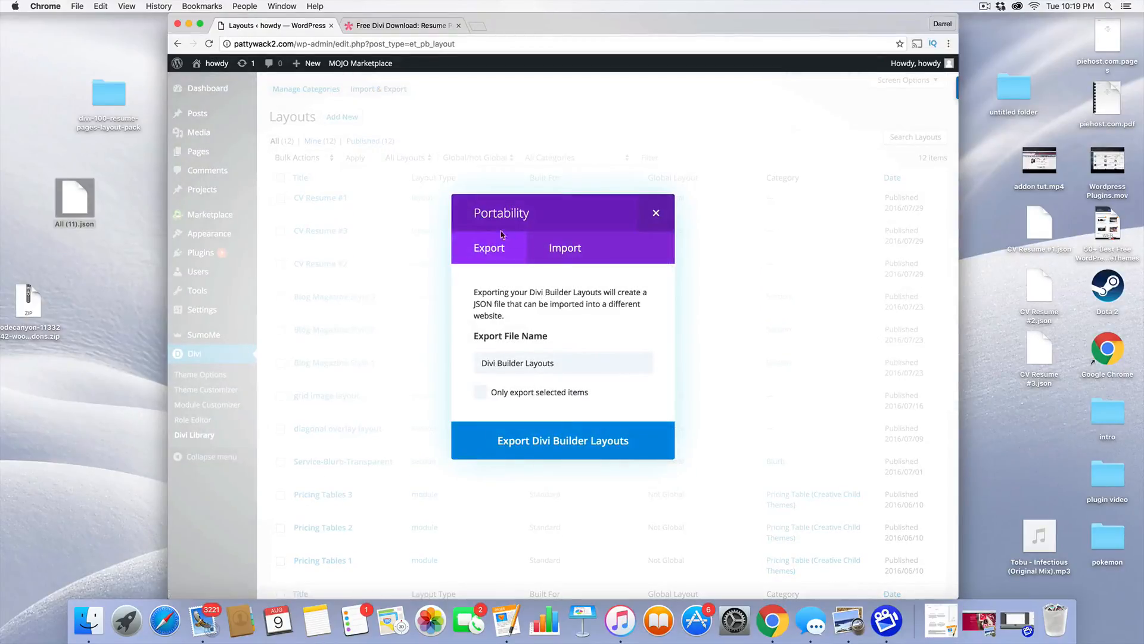
left_click(565, 247)
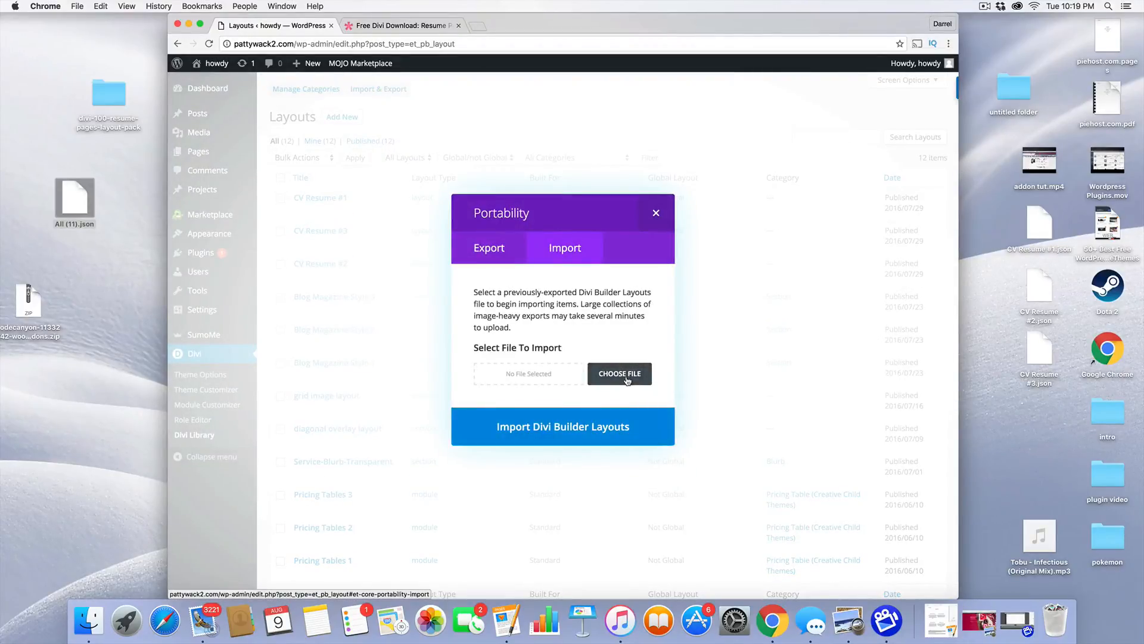
left_click(619, 373)
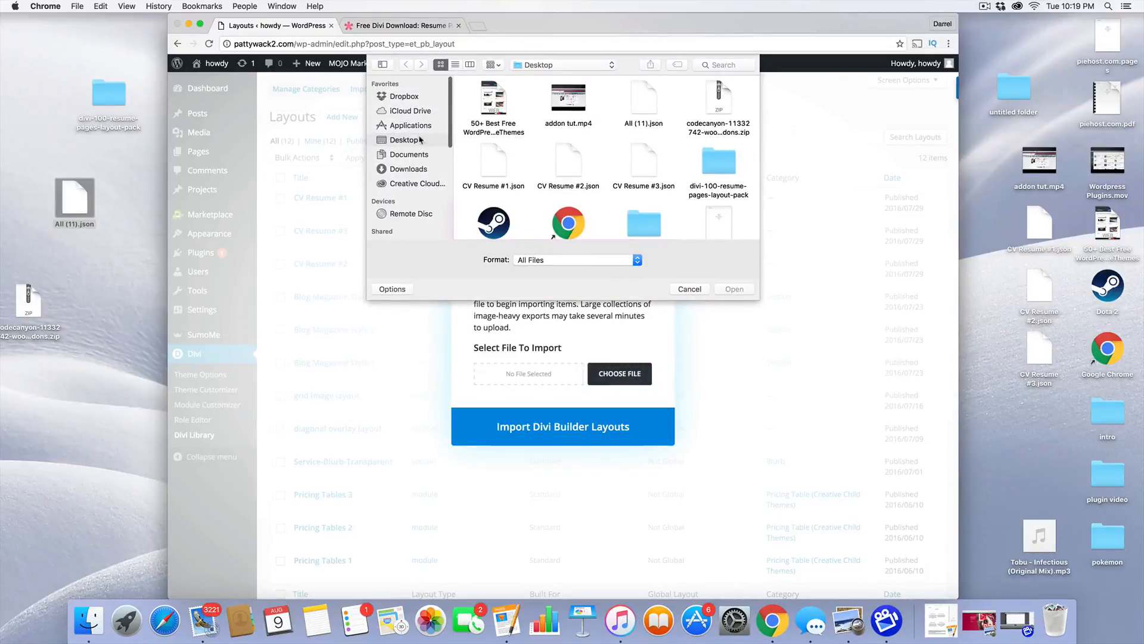
left_click(644, 160)
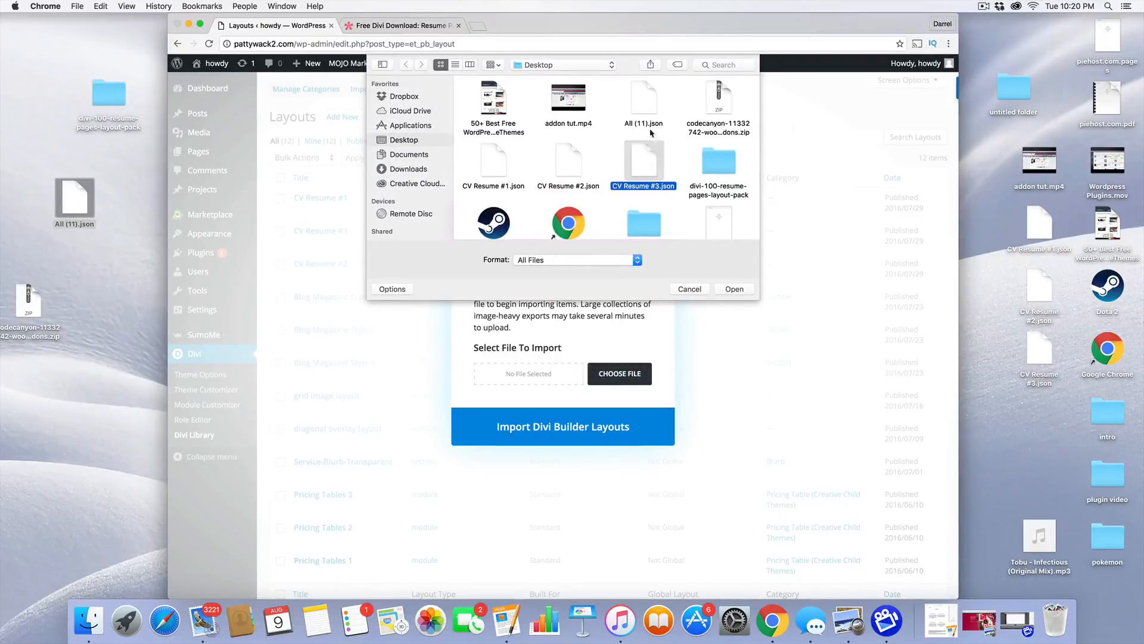
left_click(734, 289)
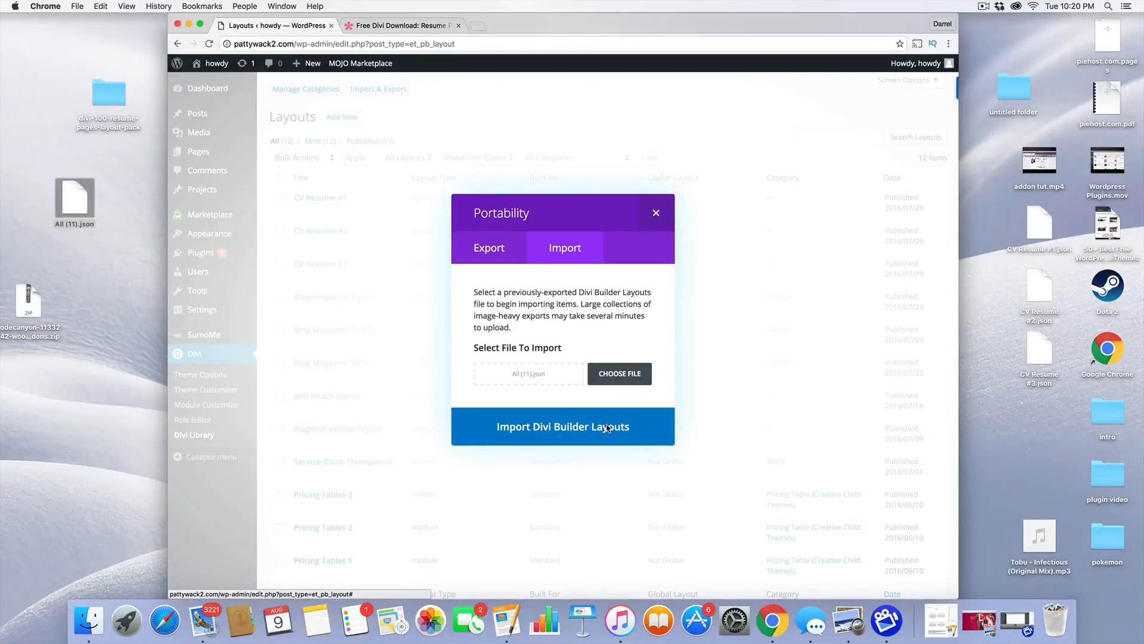
left_click(562, 426)
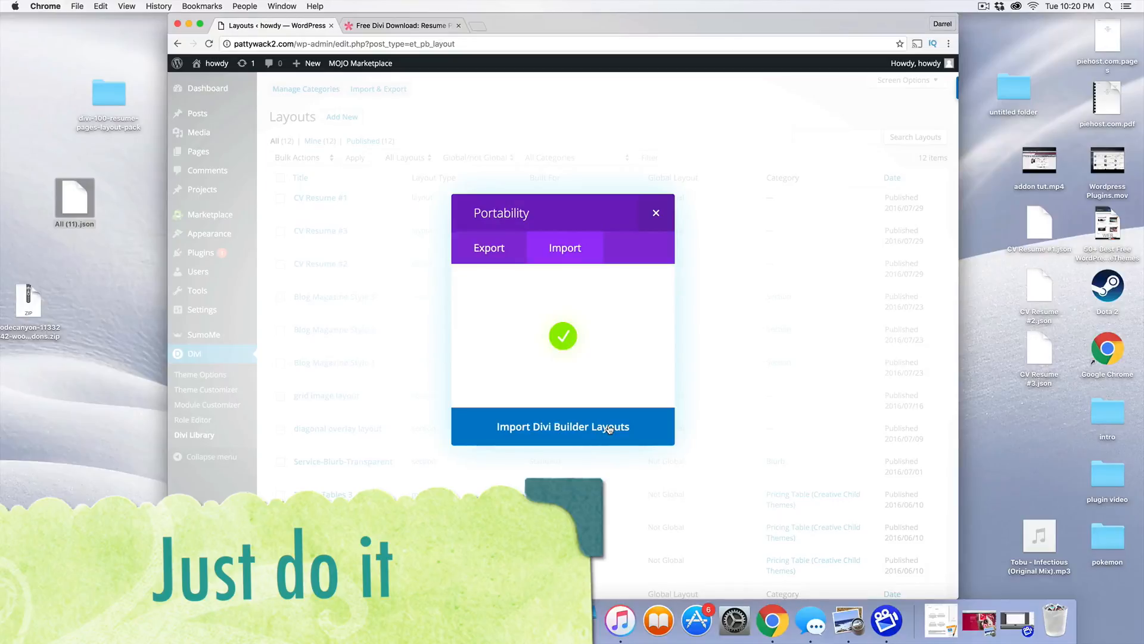
left_click(563, 426)
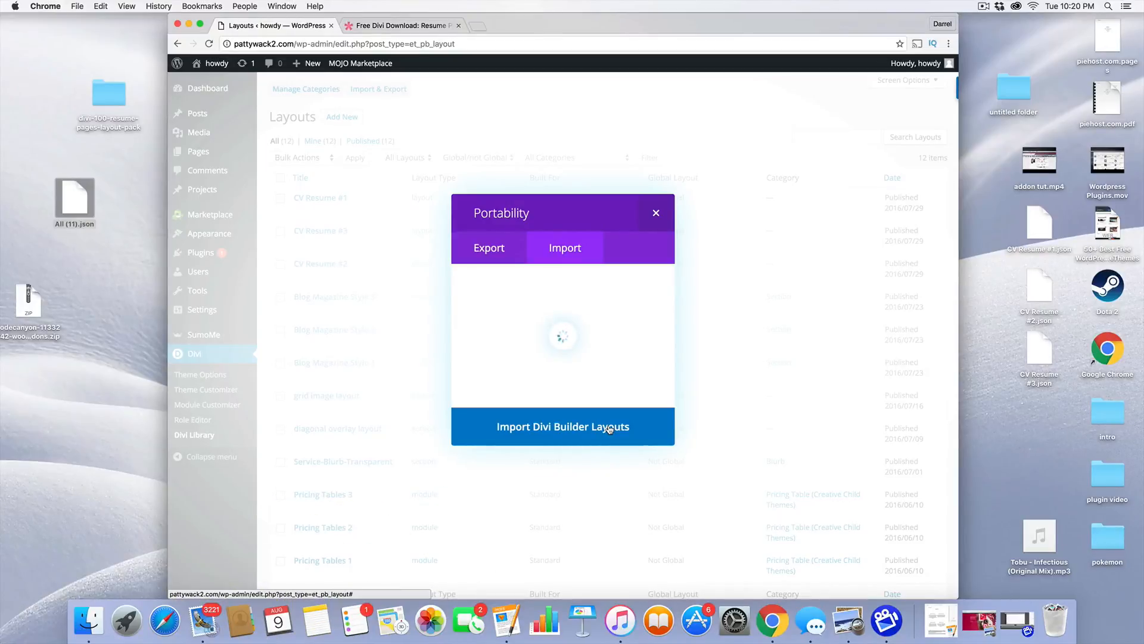
left_click(562, 426)
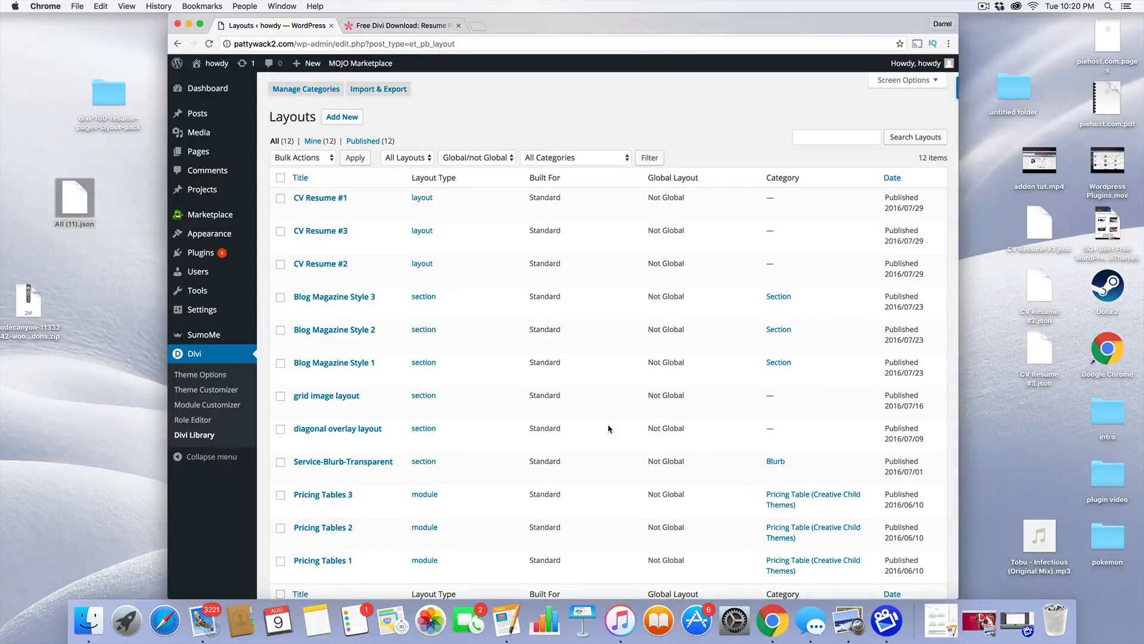
mouse_move(338, 429)
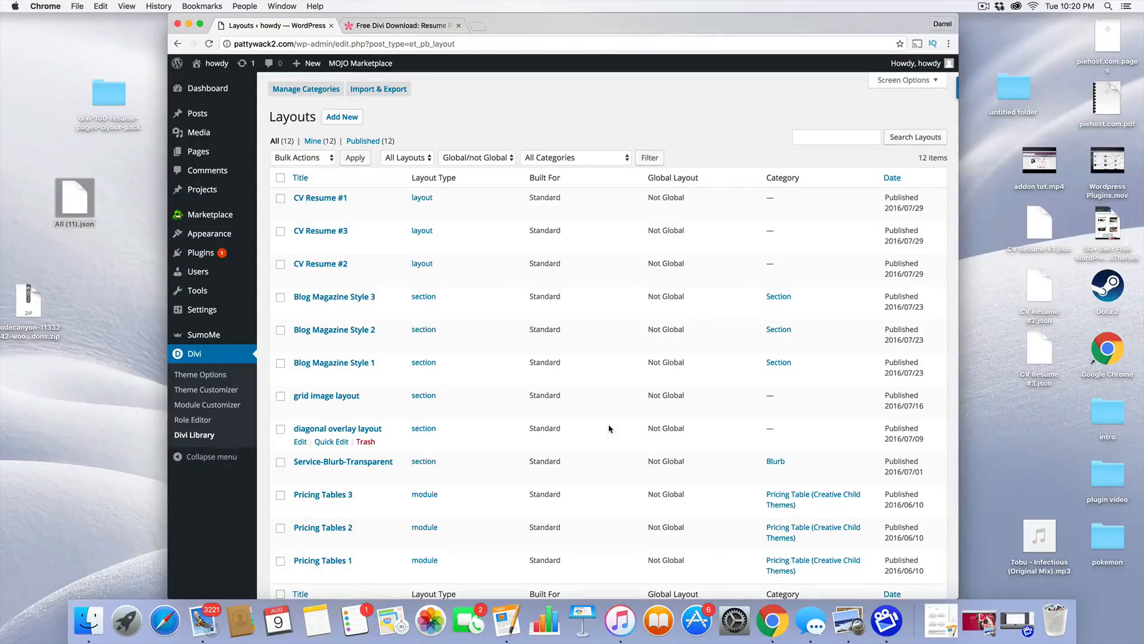
mouse_move(319, 198)
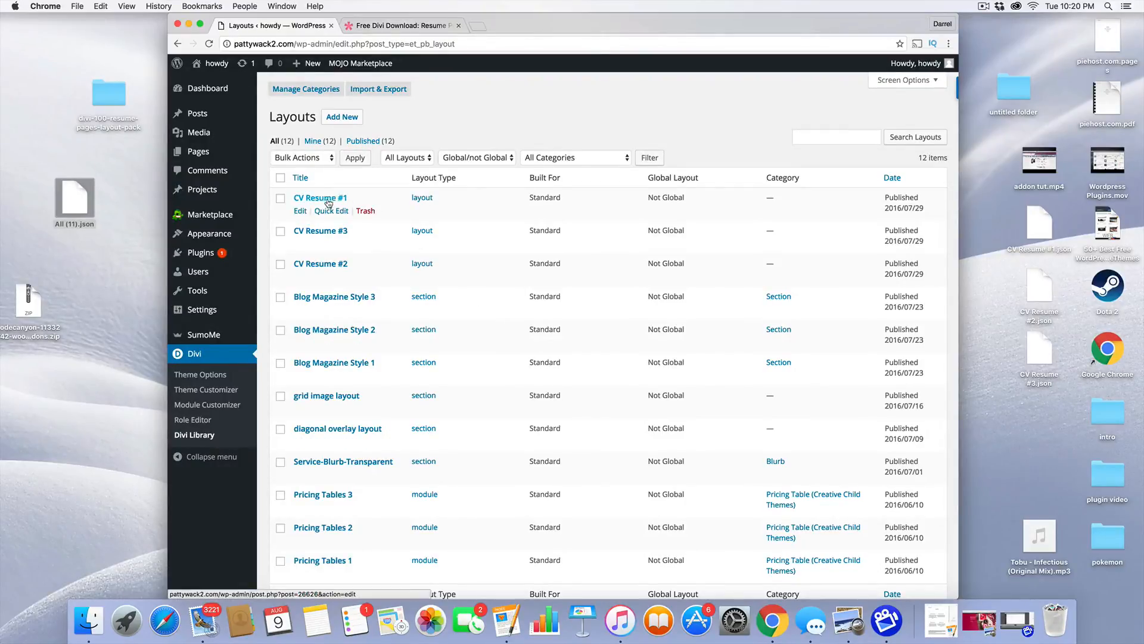
mouse_move(320, 263)
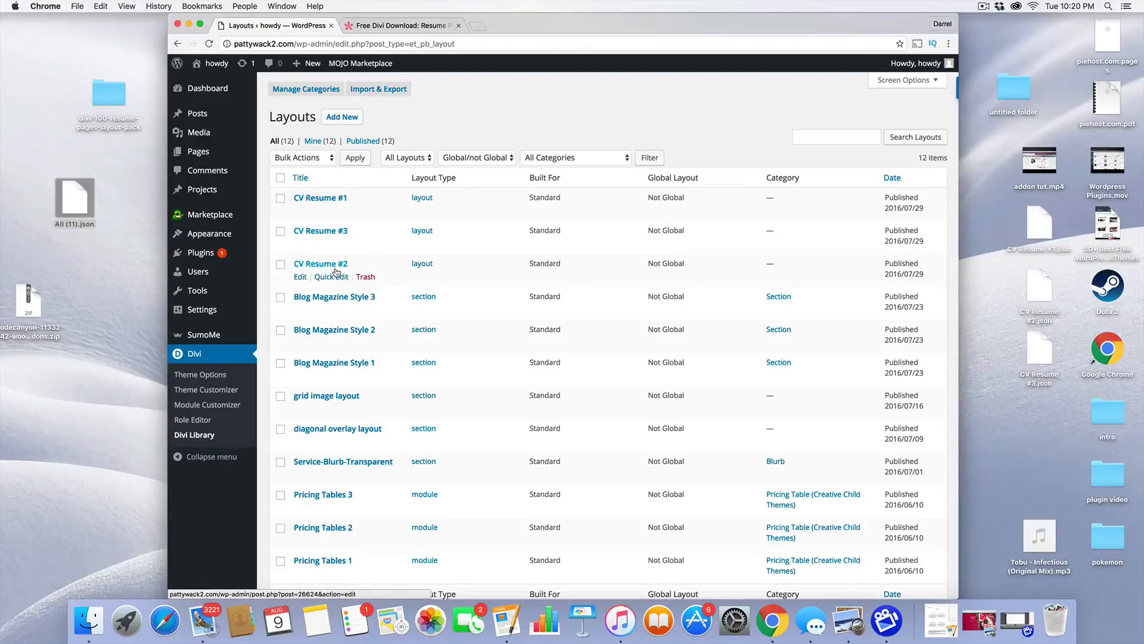
mouse_move(333, 244)
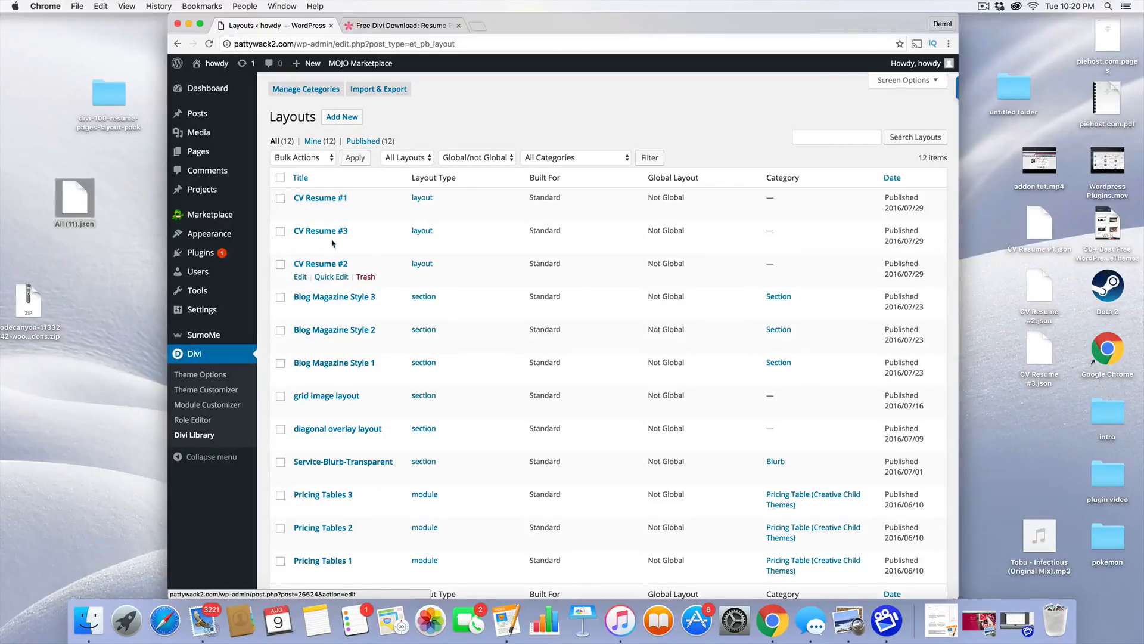
Step: Create a new page titled 'test 1' using the Divi Builder
left_click(306, 63)
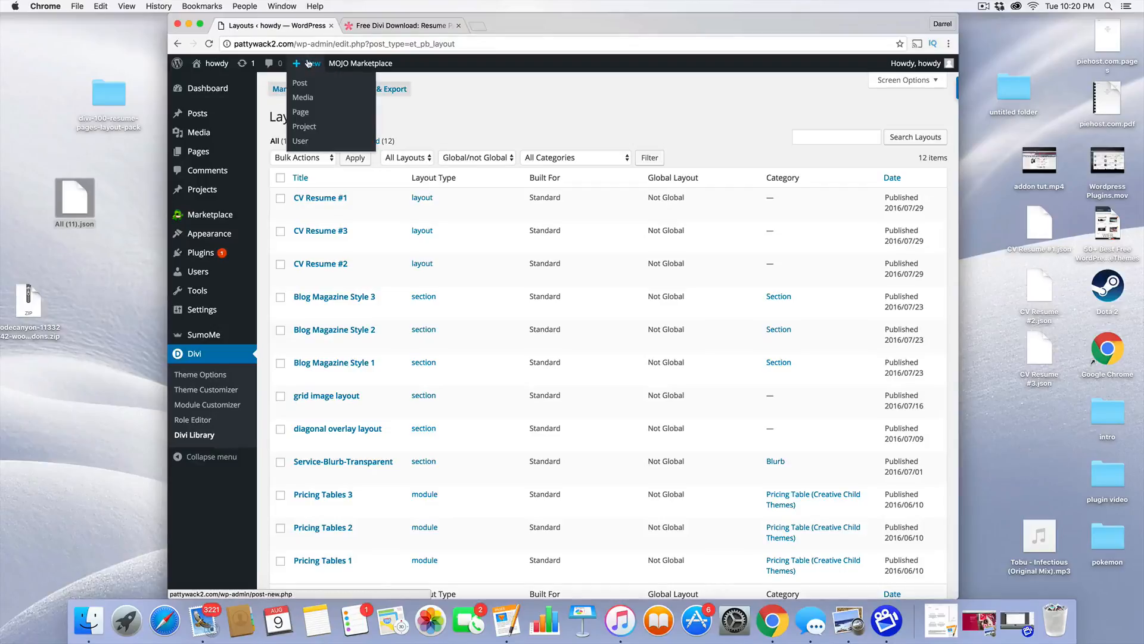
mouse_move(303, 97)
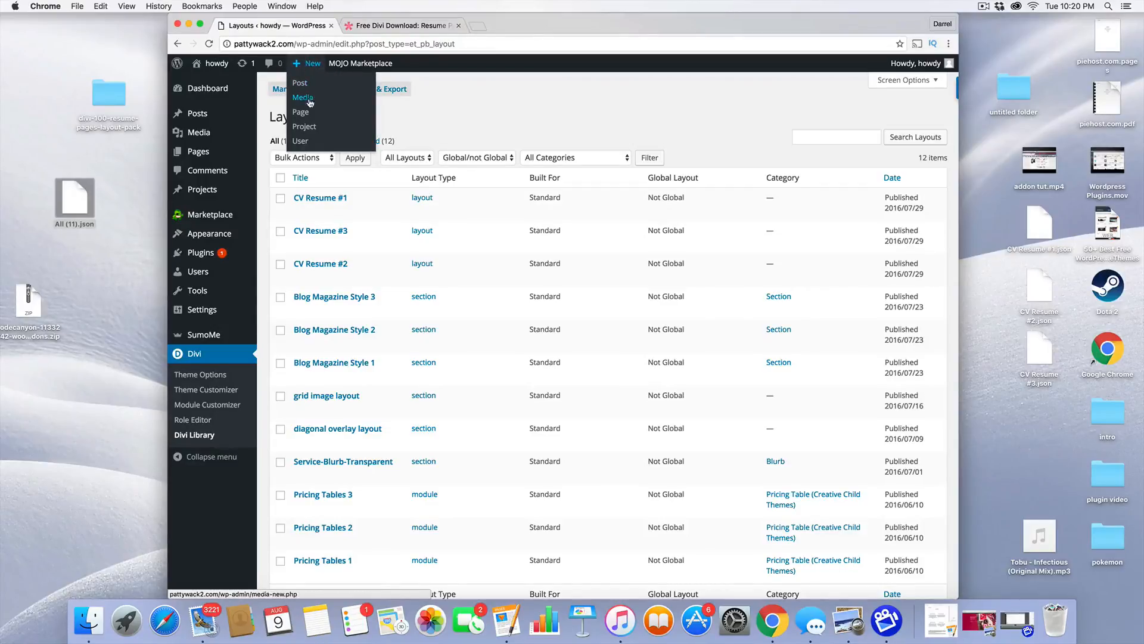
left_click(299, 111)
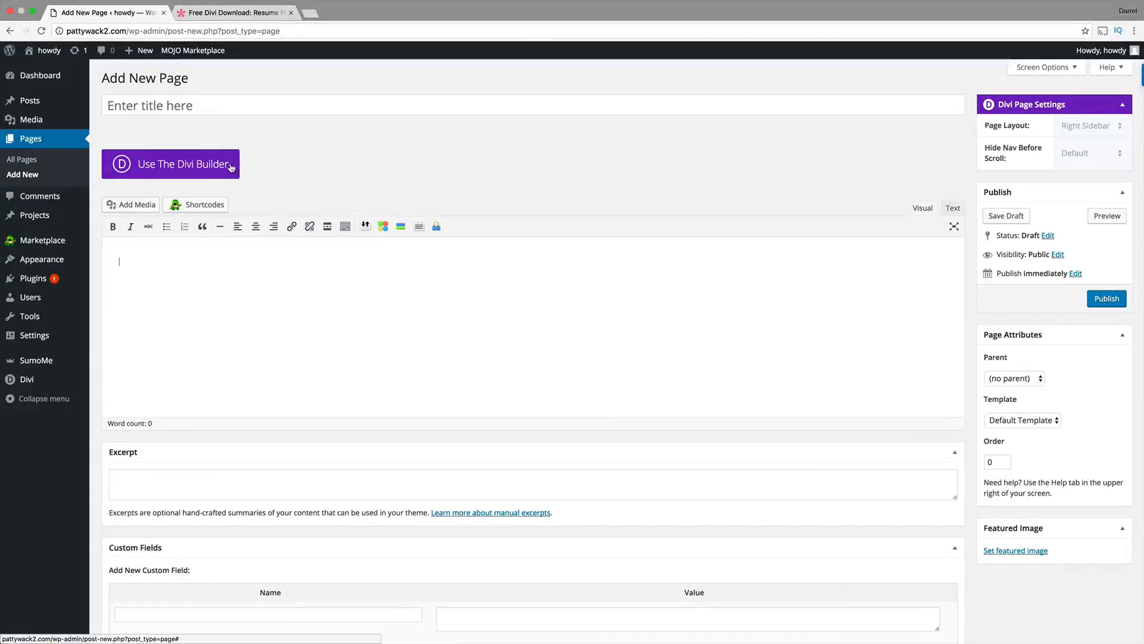
left_click(171, 163)
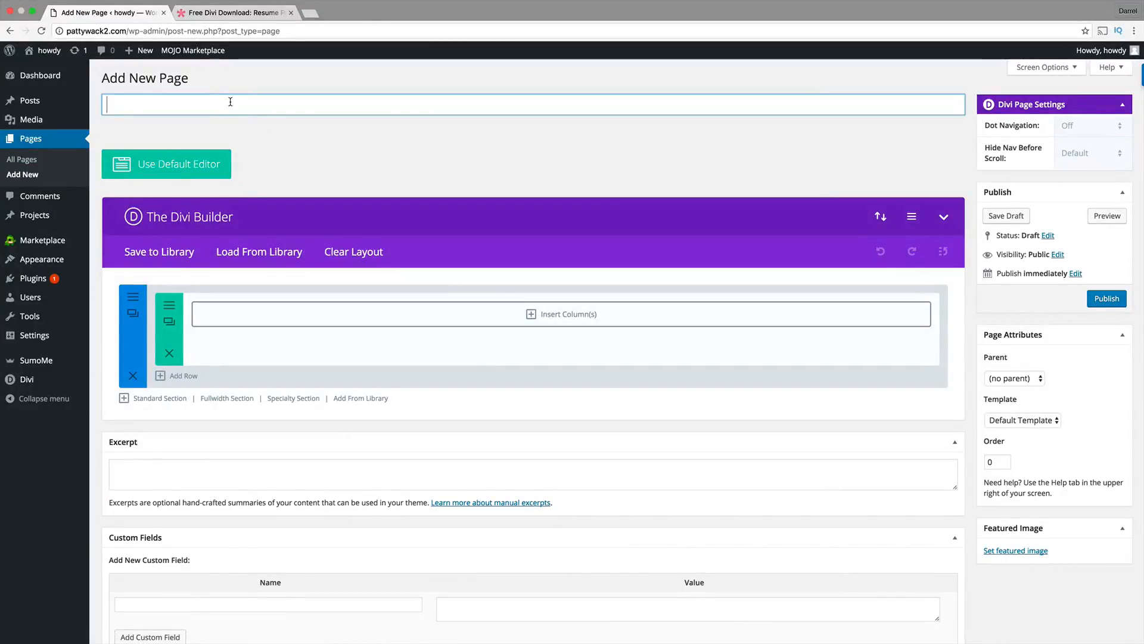
type("test 1")
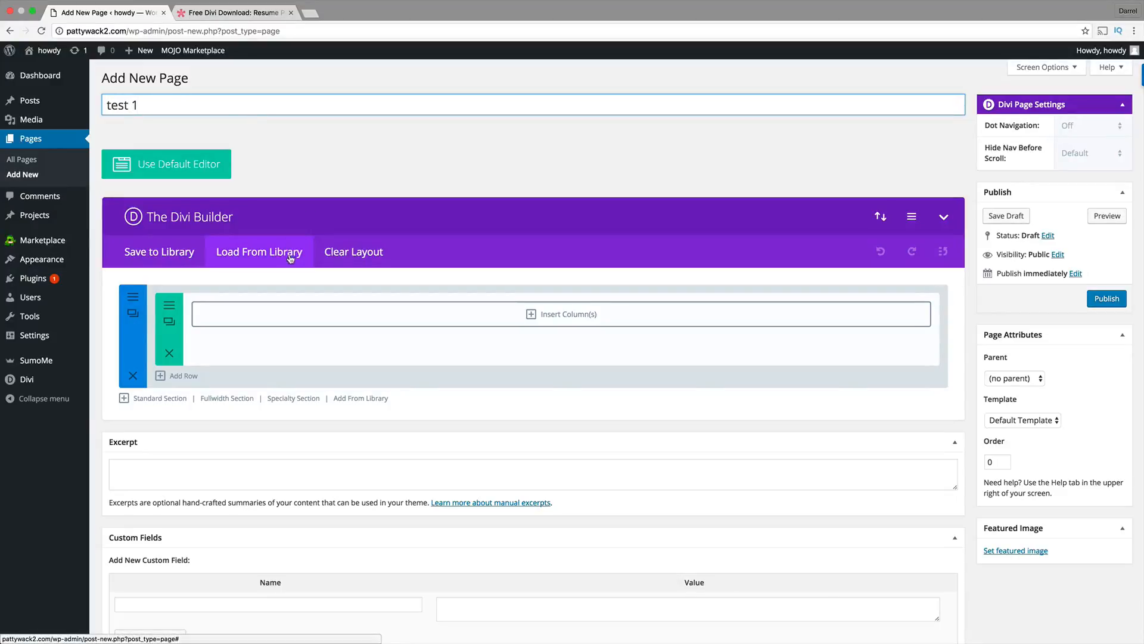
Step: Load the CV Resume #1 layout from the Divi Library into the page
left_click(259, 251)
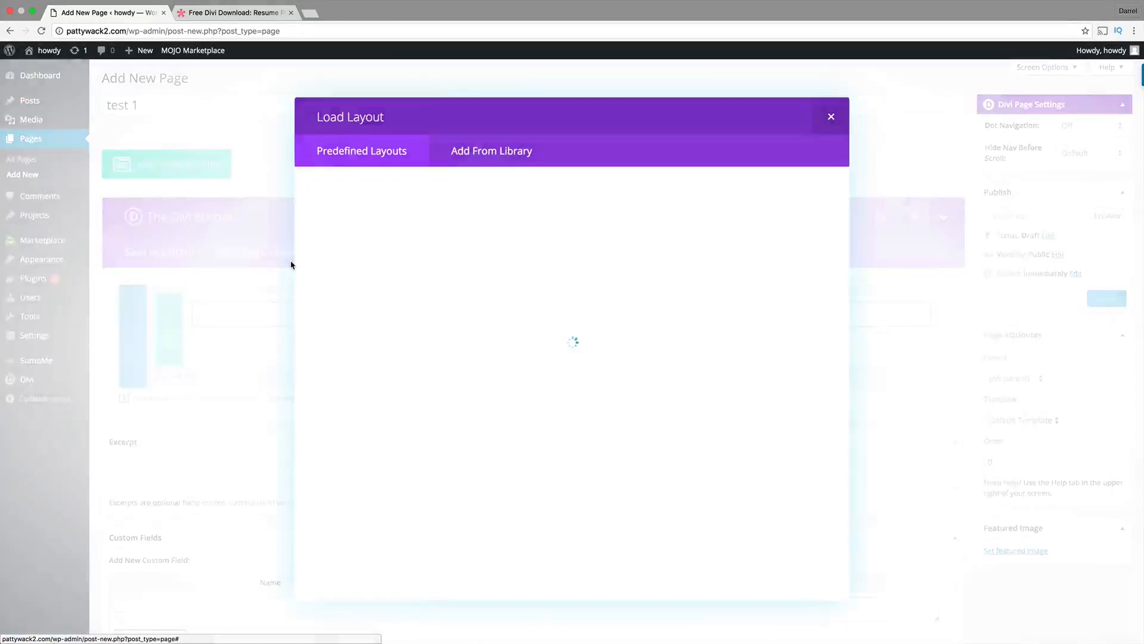
left_click(491, 151)
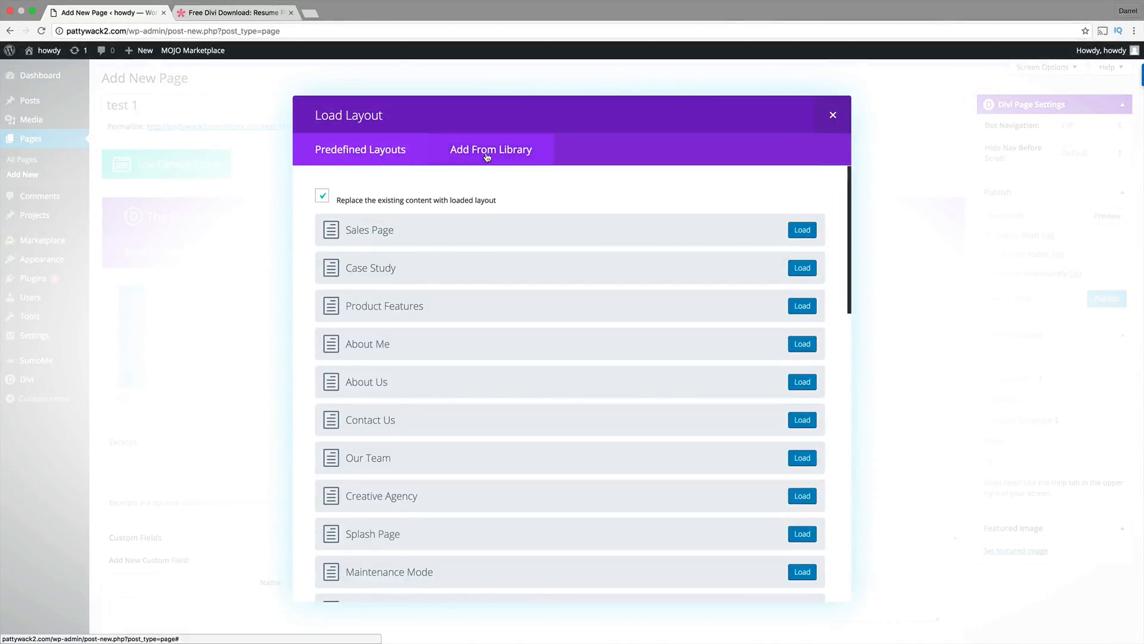
left_click(491, 149)
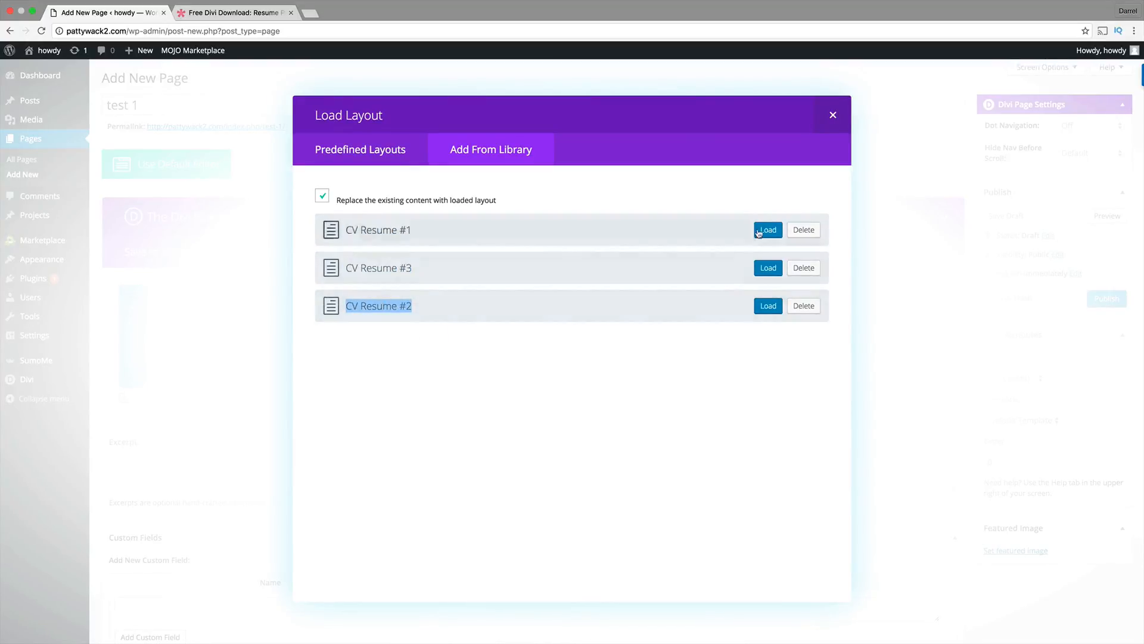
left_click(767, 228)
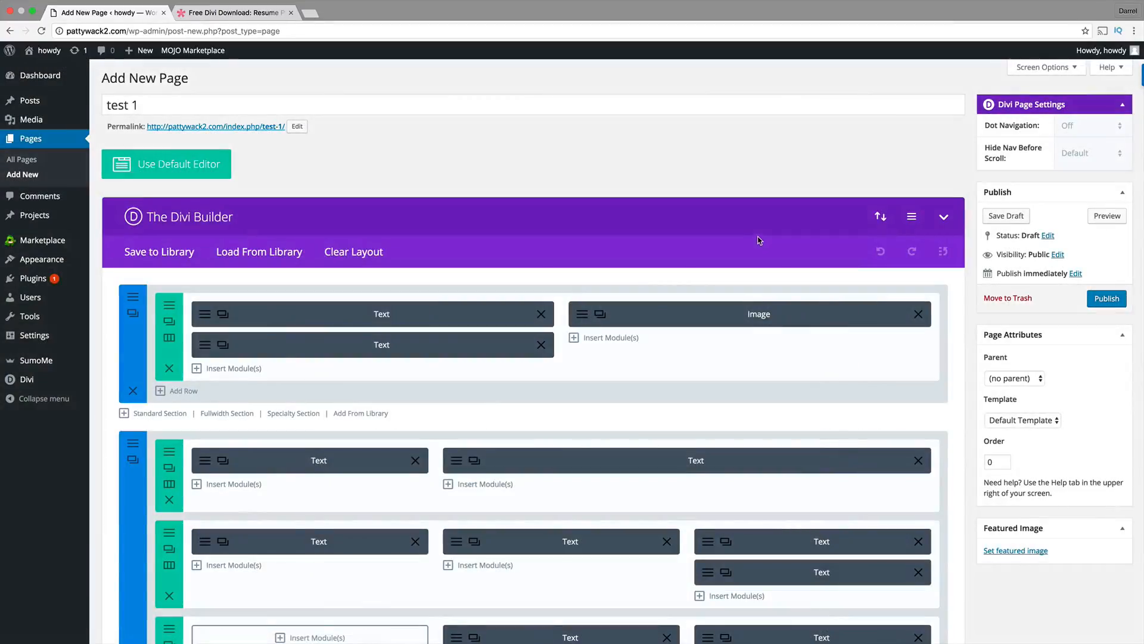
Step: Preview the 'test 1' page and scroll through the whole CV resume
left_click(1106, 215)
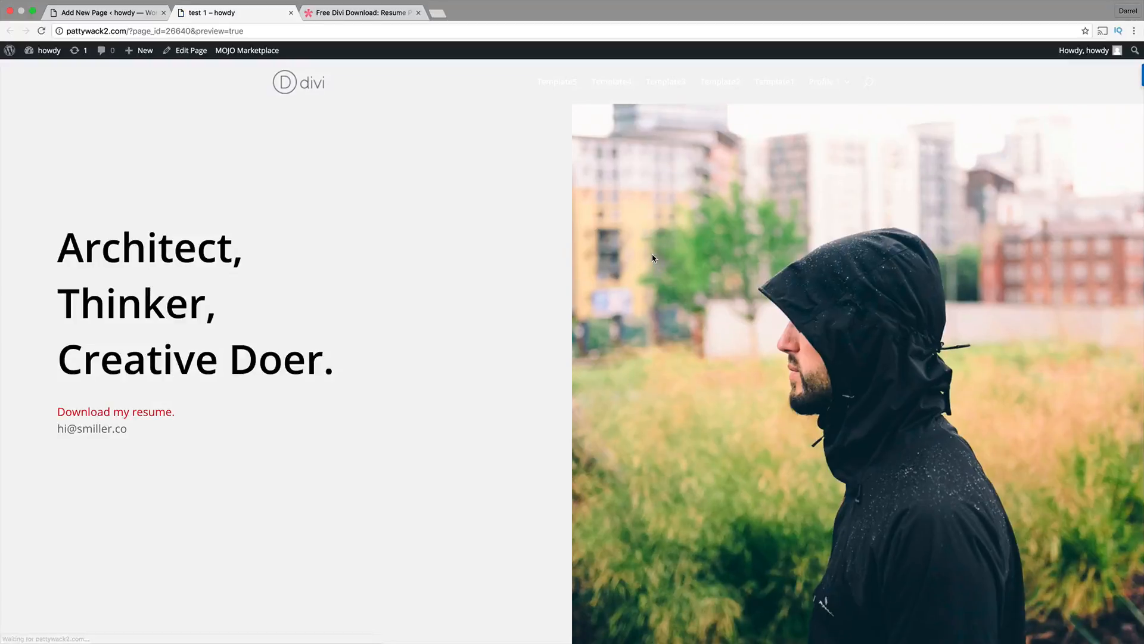
mouse_move(645, 251)
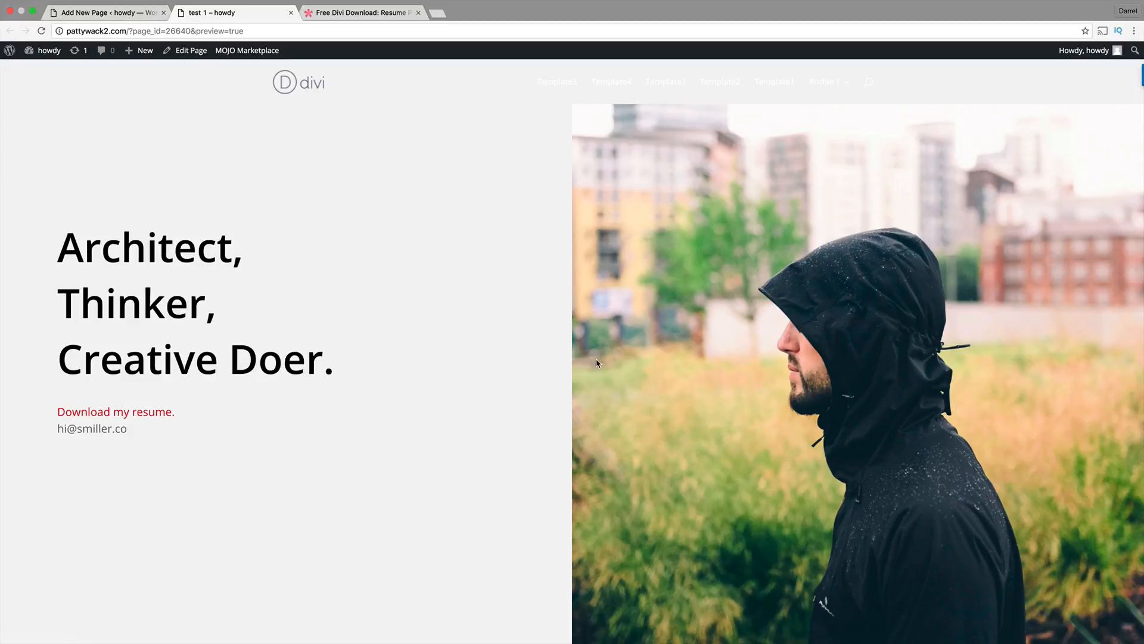
scroll("down", 3)
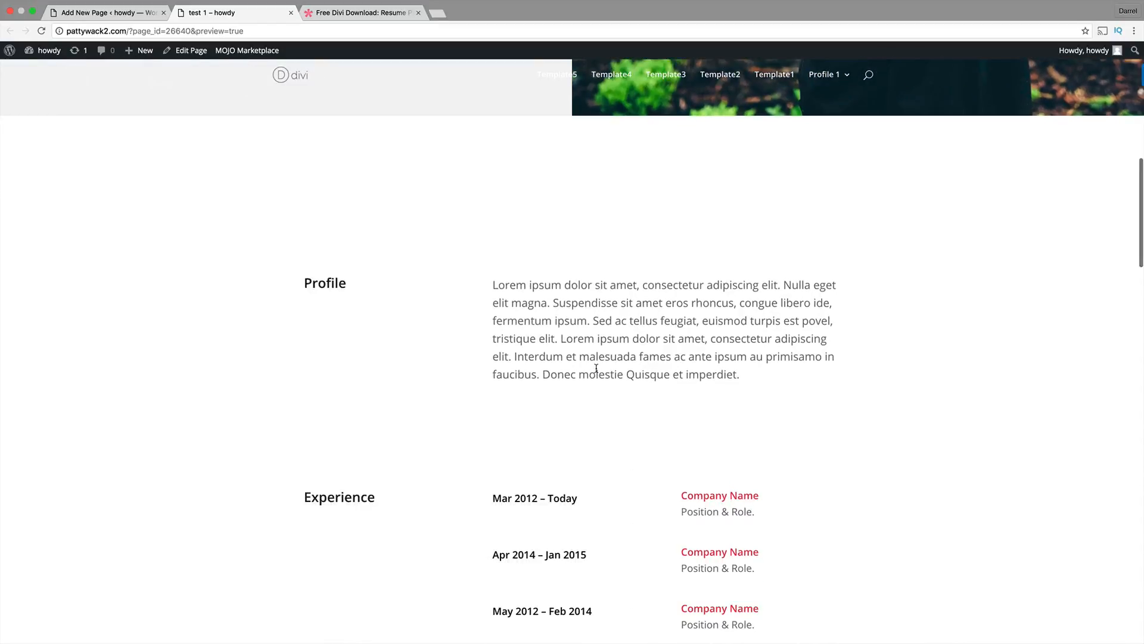
scroll("down", 3)
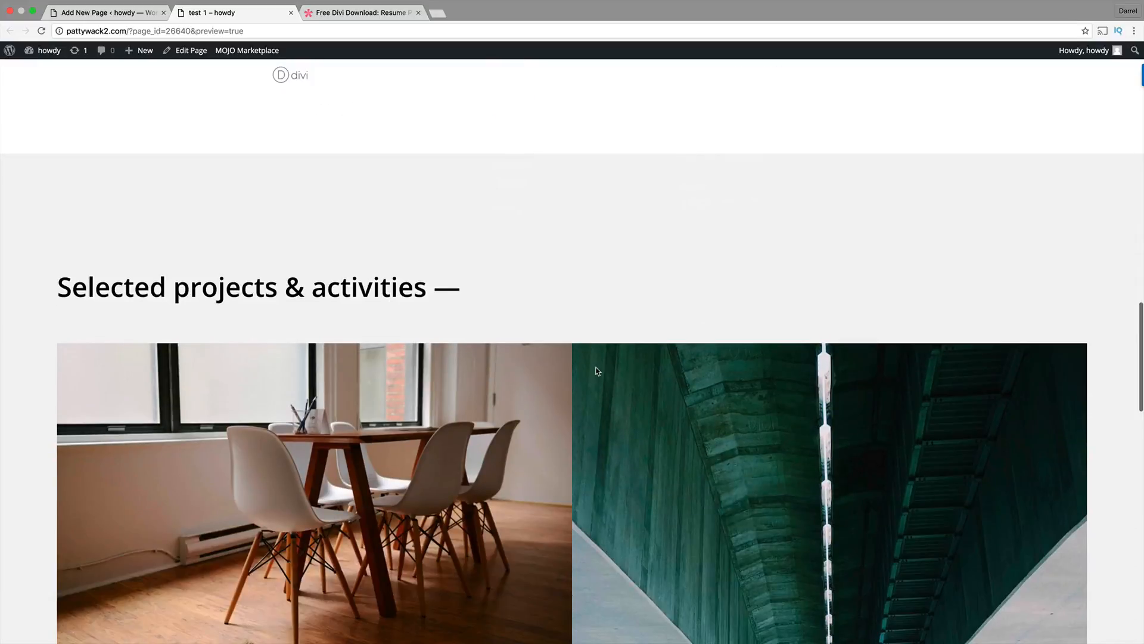
scroll("down", 3)
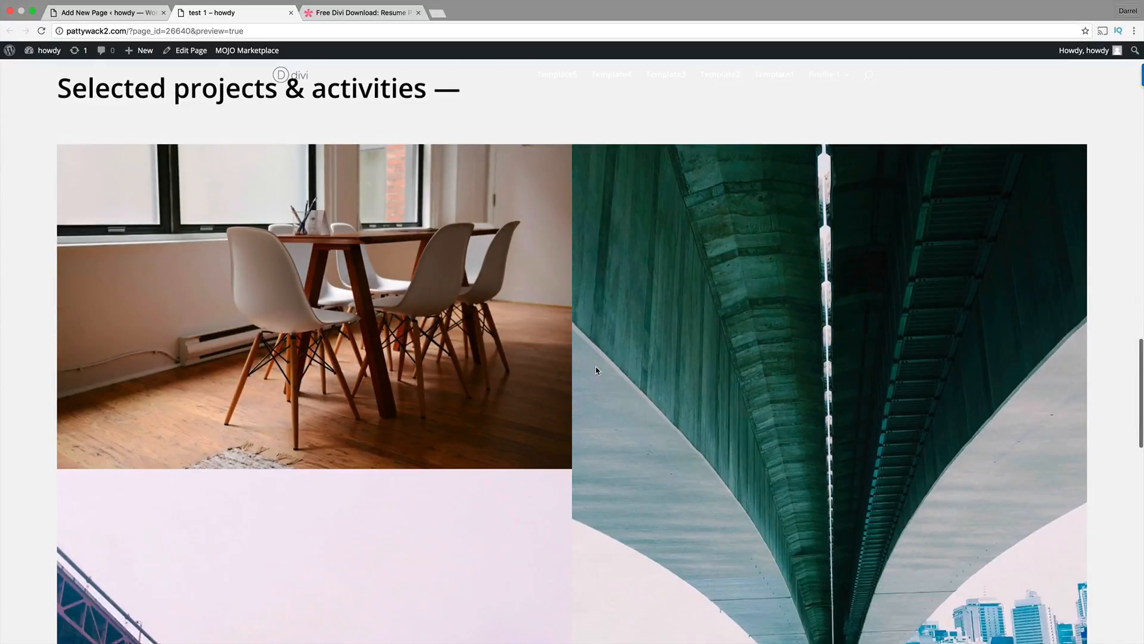
scroll("down", 3)
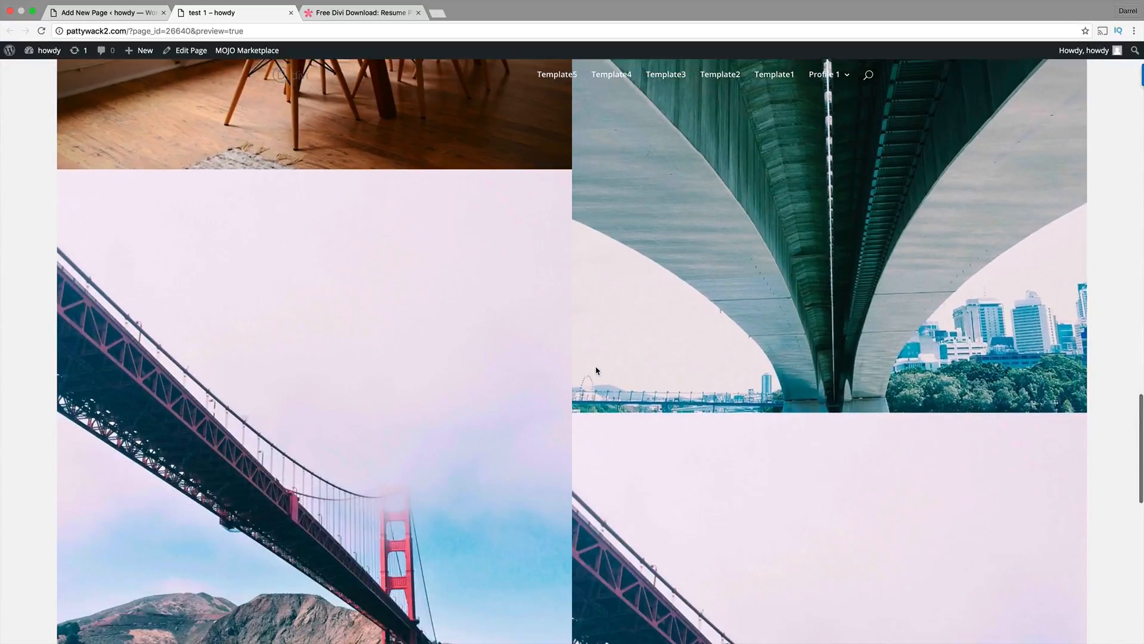
scroll("down", 3)
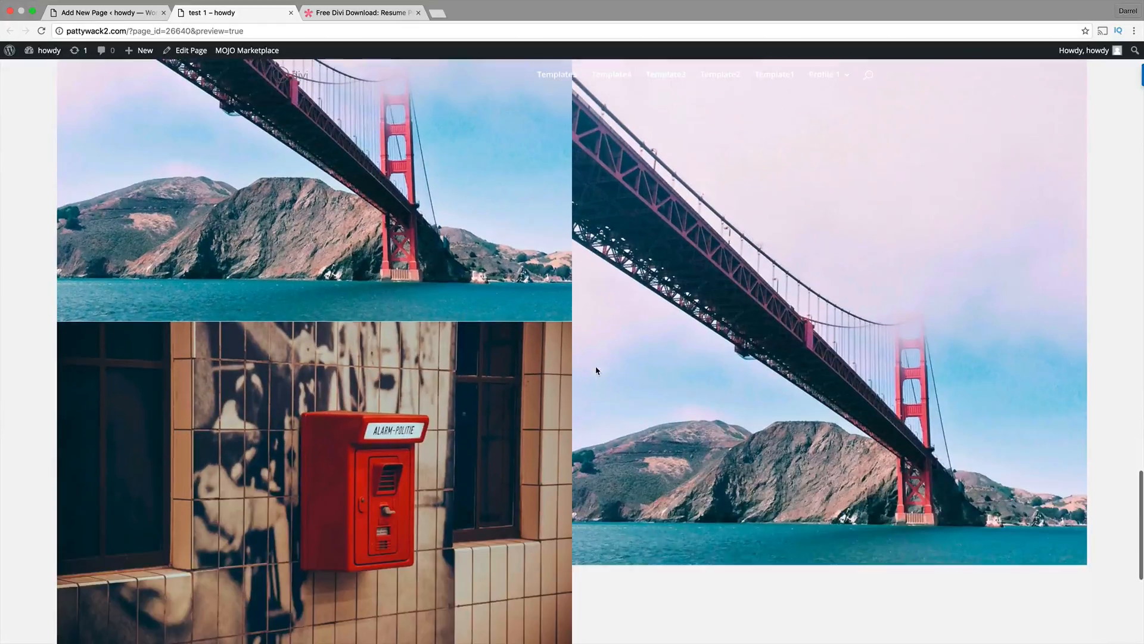
scroll("down", 3)
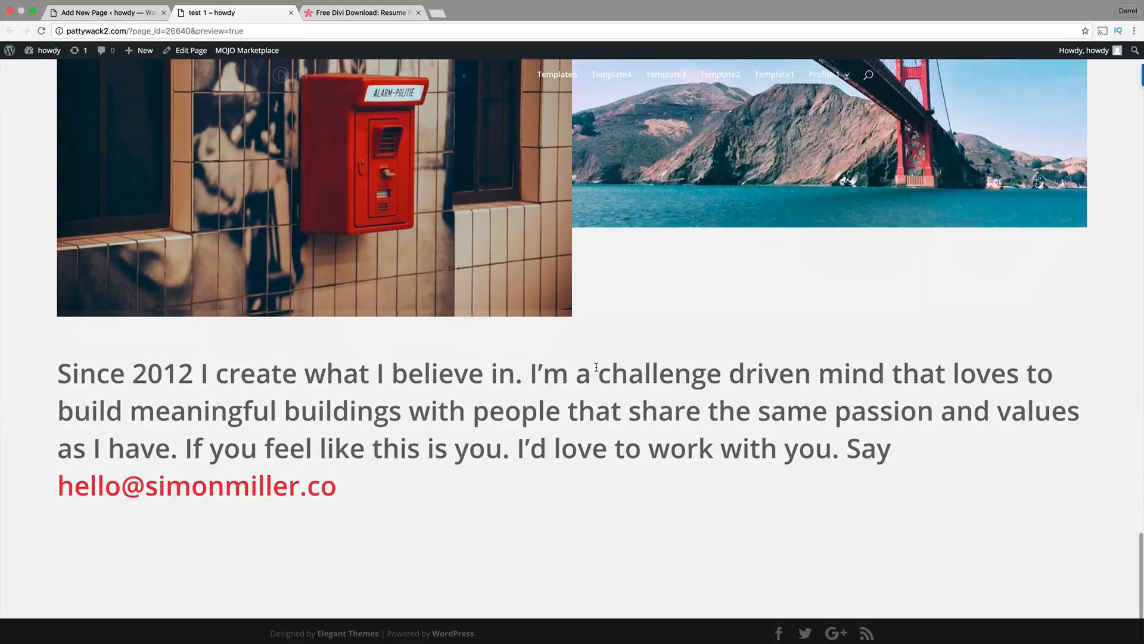
scroll("down", 3)
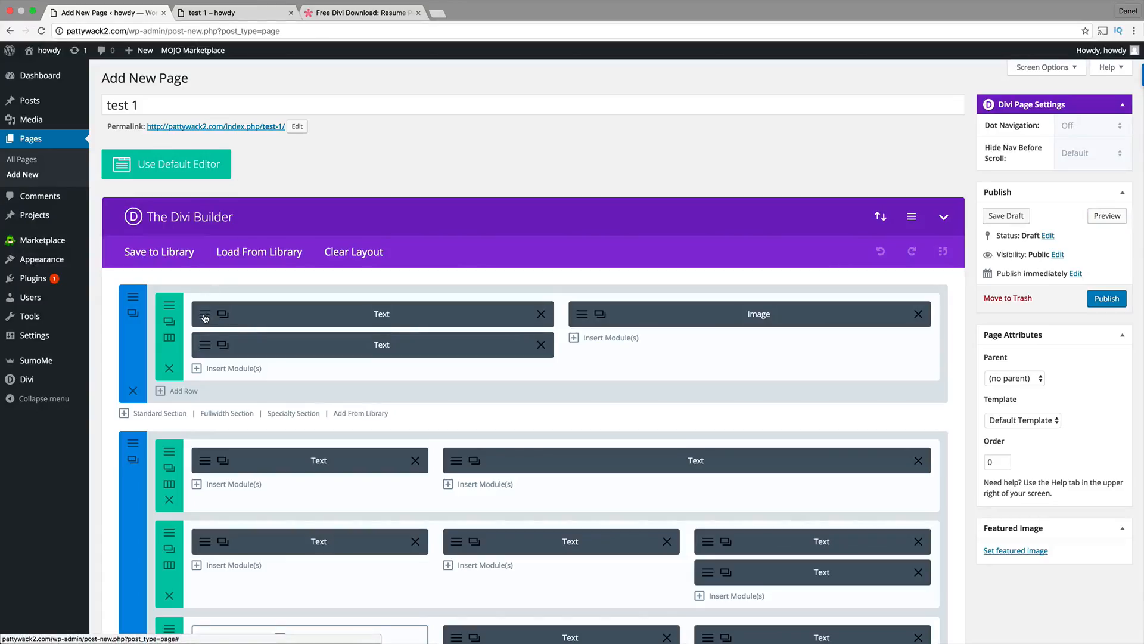
Step: Replace 'Architect,' in the heading with the name Darrel Wilson, save, and preview again
left_click(205, 317)
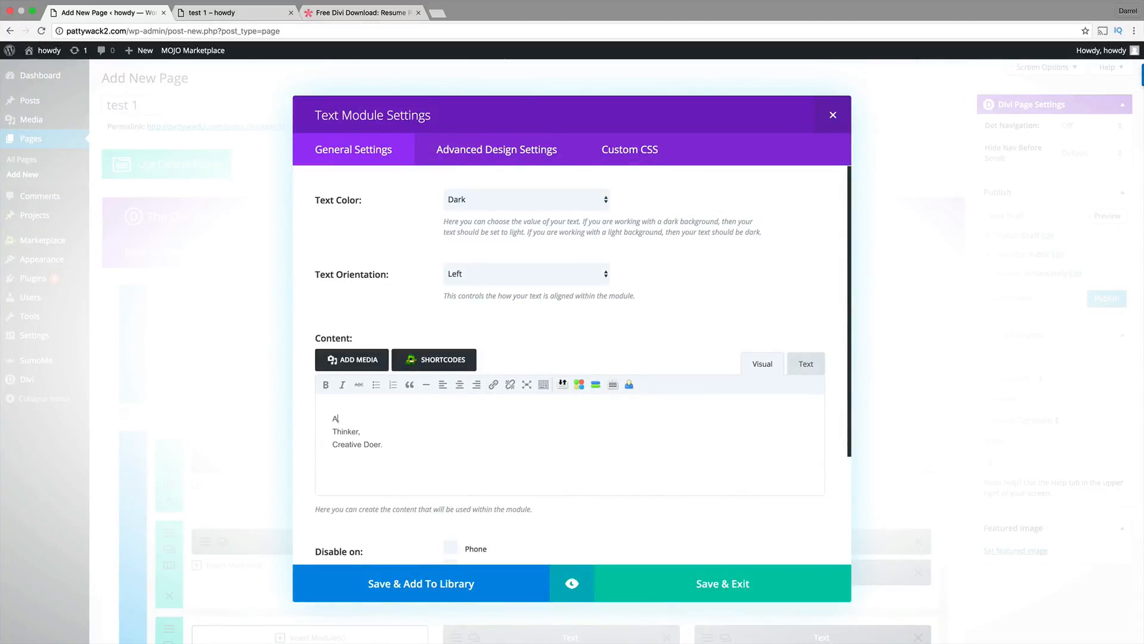
type("Darrel Wi")
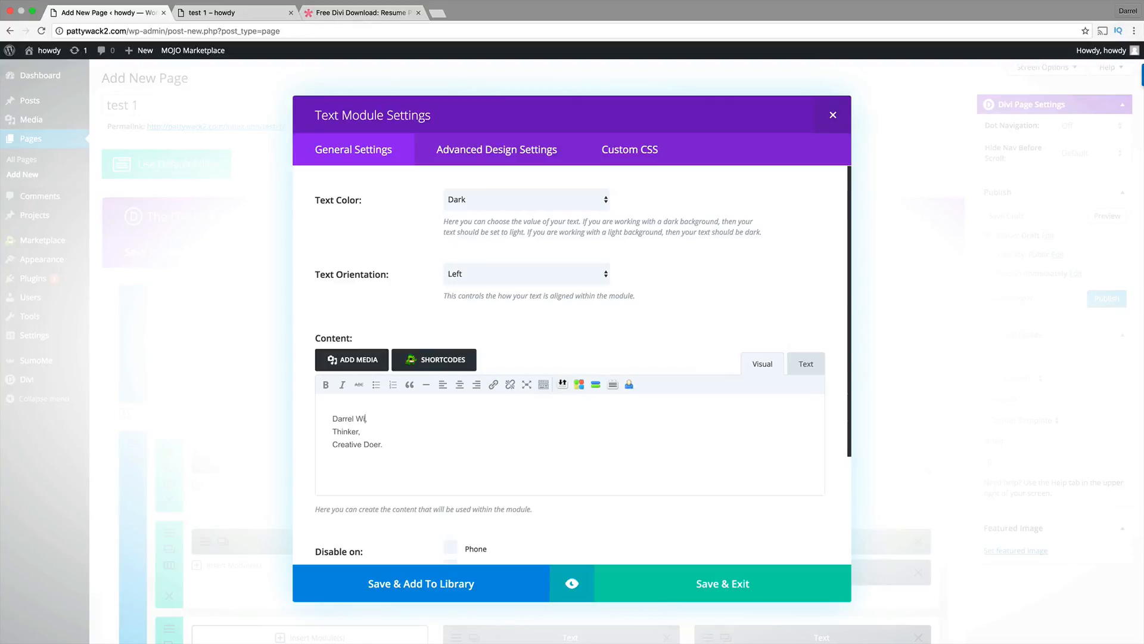
type("lson,")
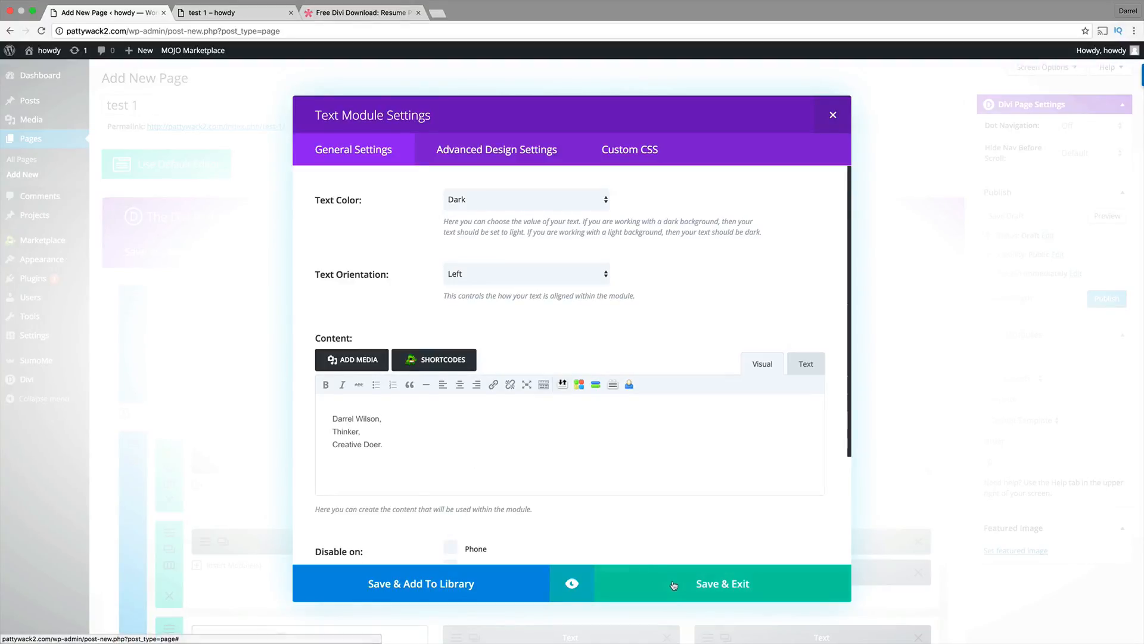
left_click(722, 583)
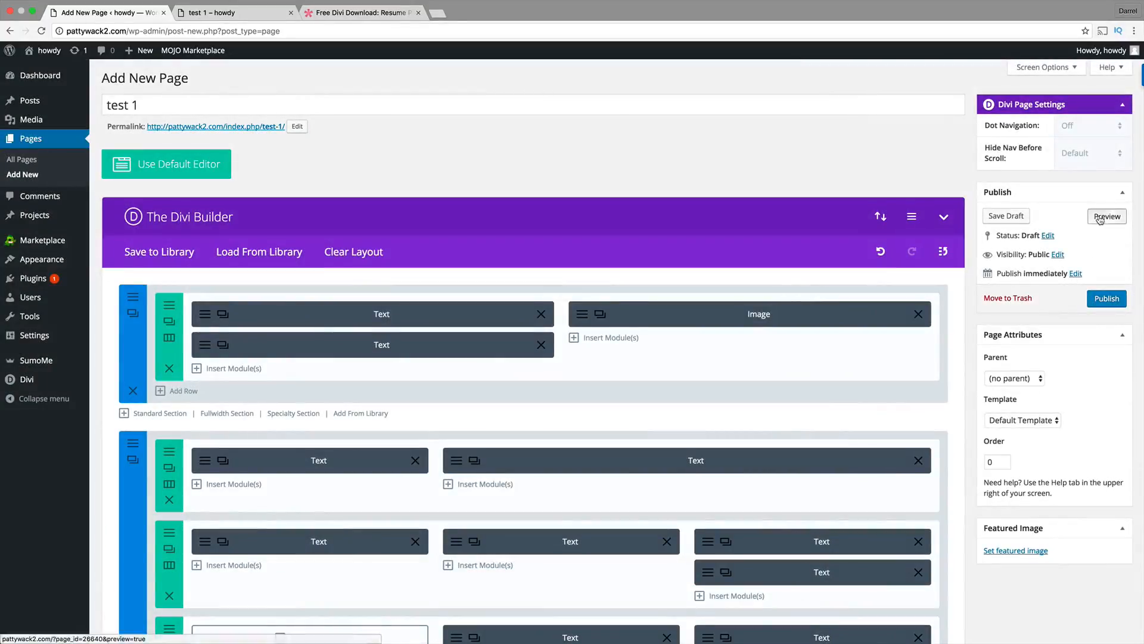
left_click(1106, 216)
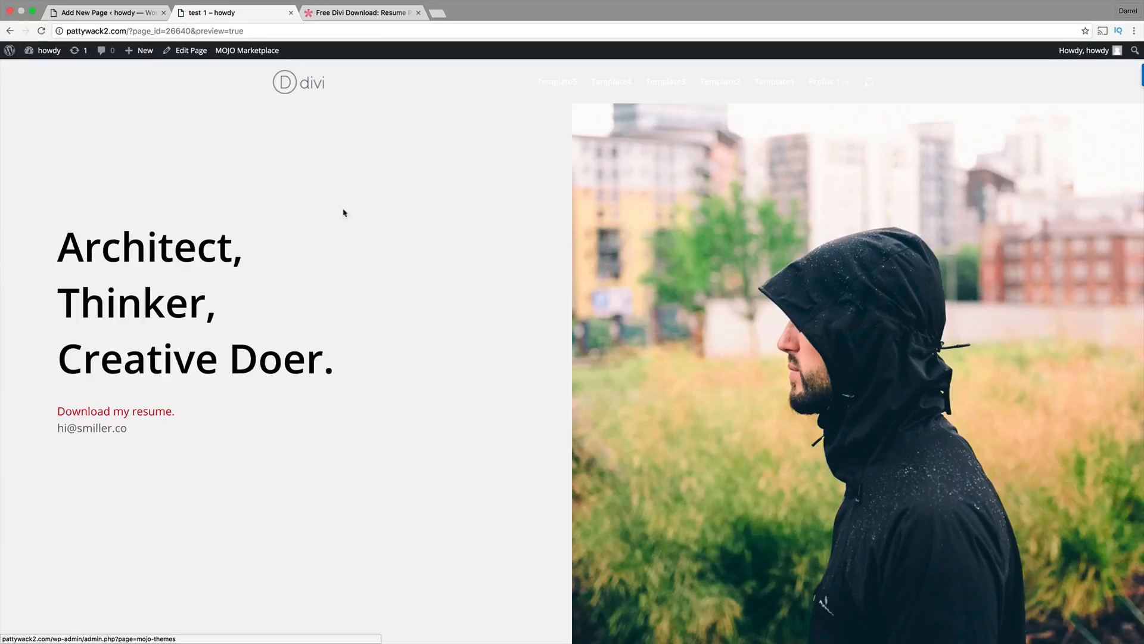